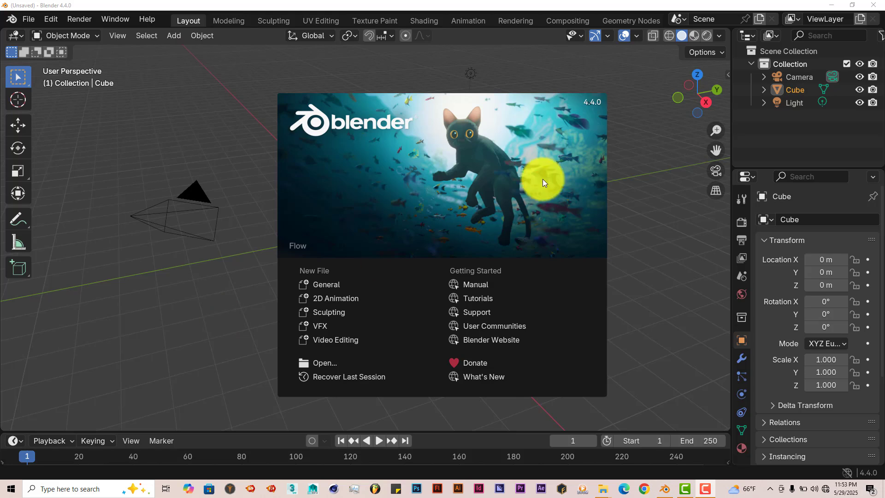
{"action": "mouse_move", "coordinate": [591, 135]}
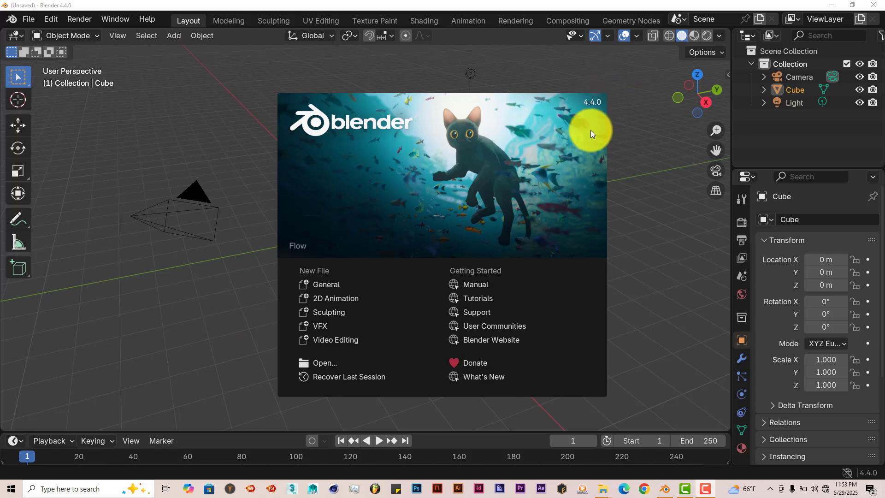
{"action": "mouse_move", "coordinate": [625, 203]}
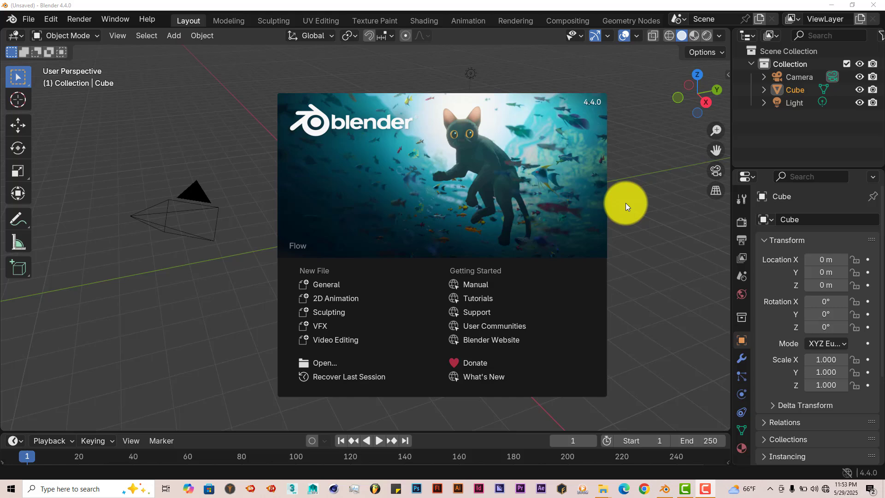
{"action": "mouse_move", "coordinate": [636, 298]}
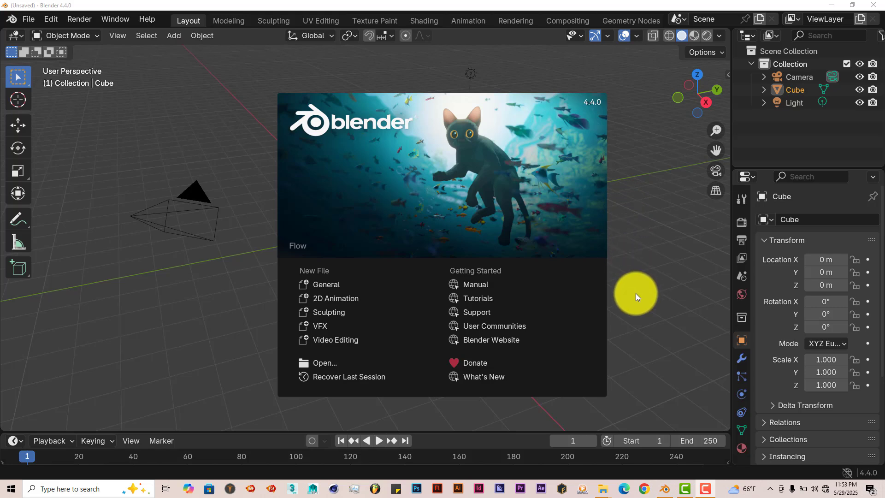
{"action": "mouse_move", "coordinate": [617, 292]}
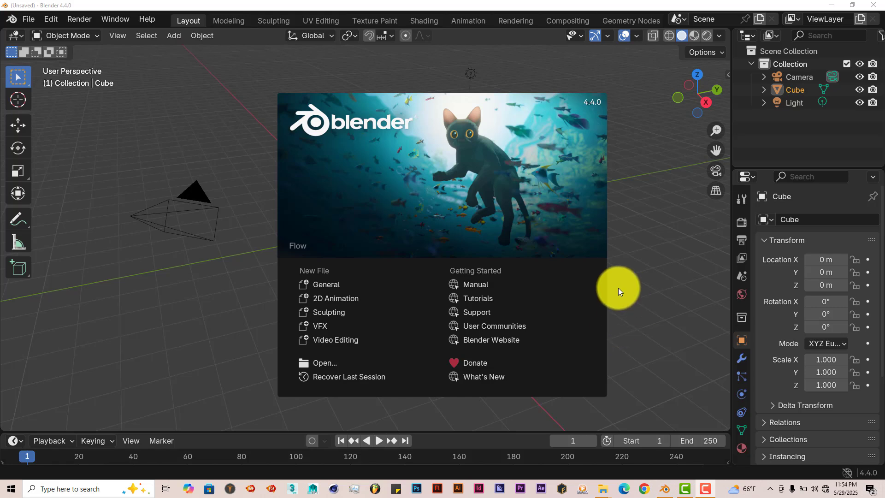
{"action": "mouse_move", "coordinate": [612, 261]}
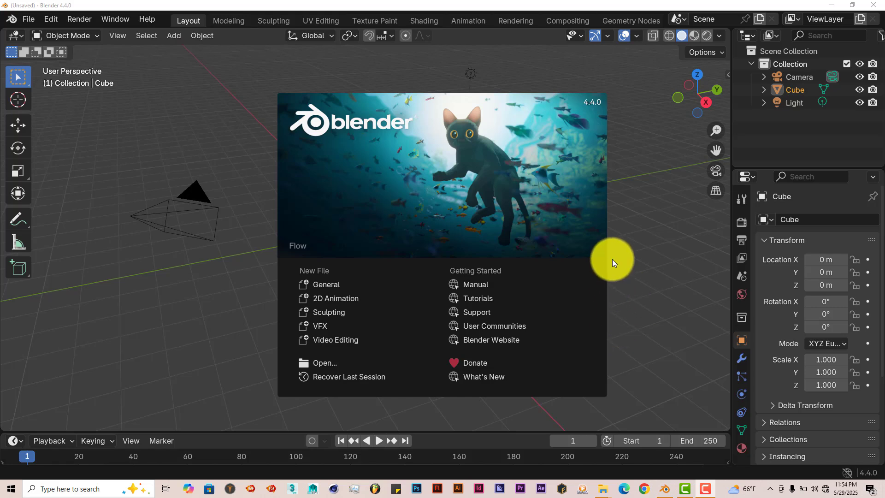
{"action": "mouse_move", "coordinate": [619, 297]}
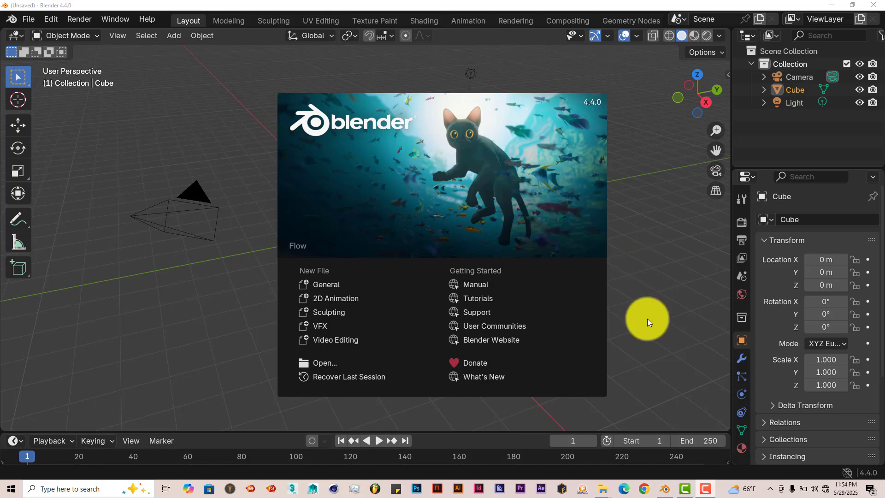
{"action": "mouse_move", "coordinate": [606, 493]}
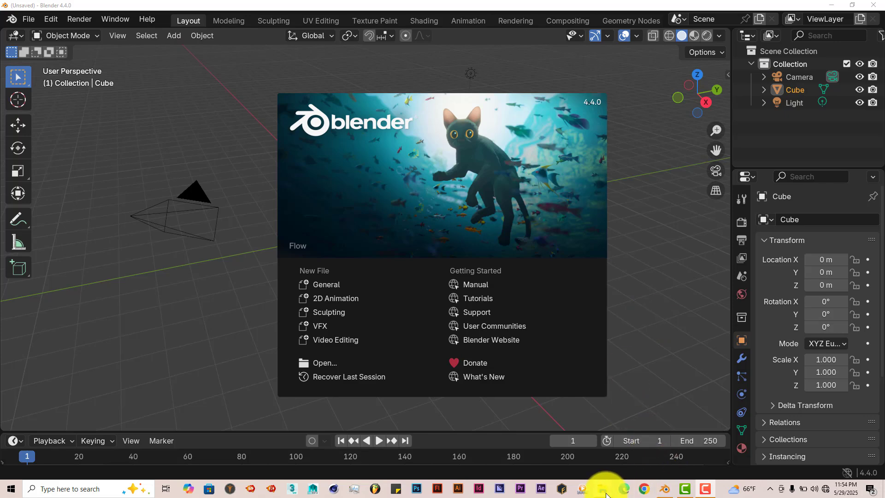
Step: Locate the Clay_4.Doh addon folder on the D drive in the file explorer
{"action": "left_click", "coordinate": [602, 488]}
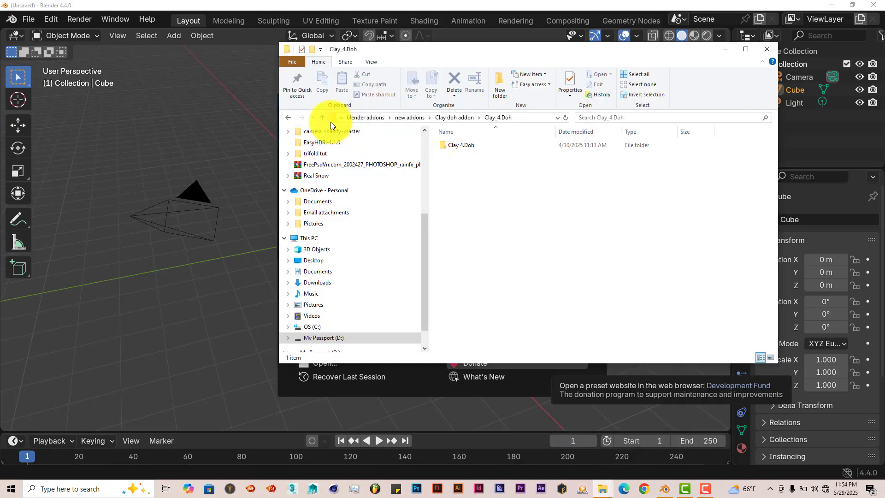
{"action": "left_click", "coordinate": [323, 117]}
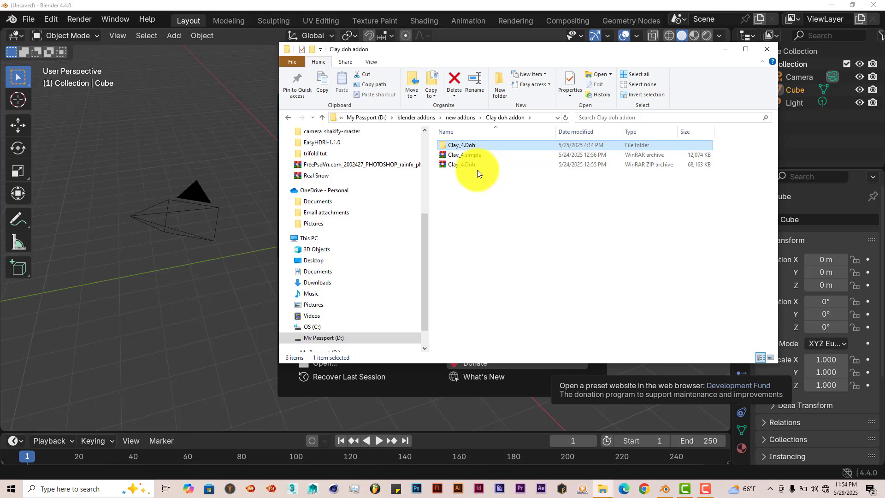
{"action": "mouse_move", "coordinate": [461, 144]}
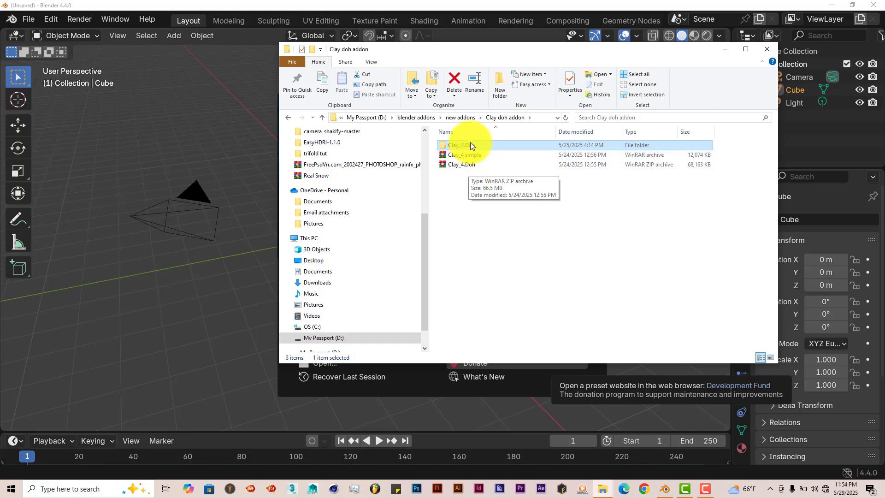
{"action": "double_click", "coordinate": [459, 144]}
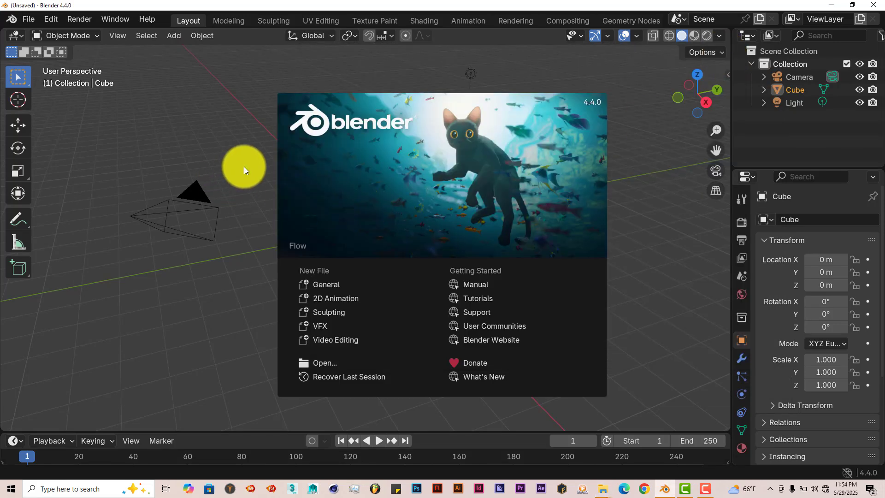
{"action": "left_click", "coordinate": [243, 169]}
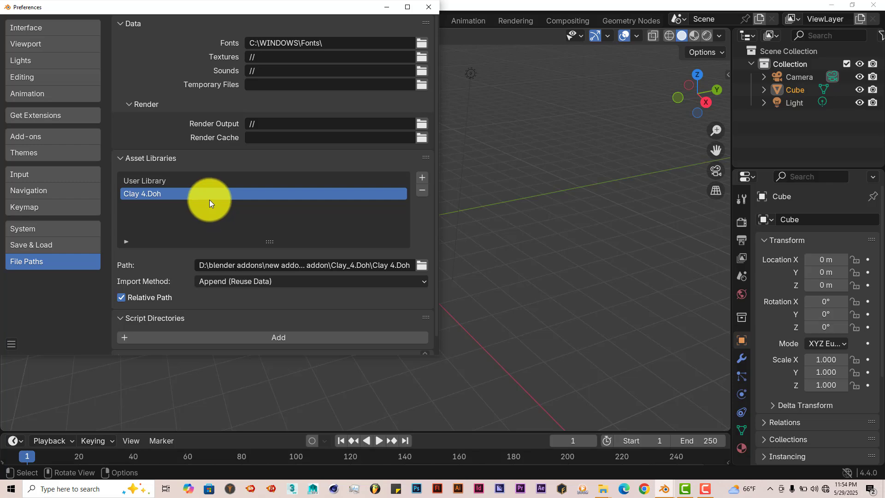
{"action": "mouse_move", "coordinate": [420, 181]}
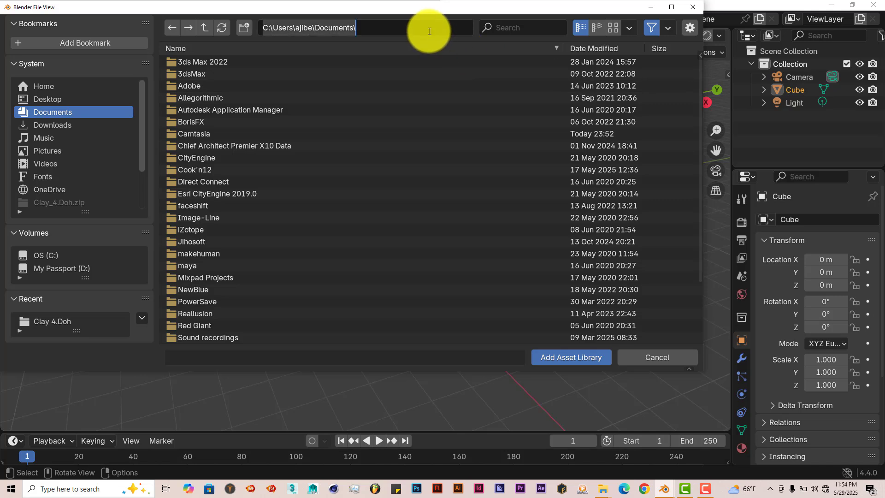
Step: Register D:\blender addons\new addons\Clay doh addon\Clay_4.Doh as an asset library and close Preferences
{"action": "type", "text": "D:\\blender addons\\new addons\\Clay doh addon\\Clay_4.Doh"}
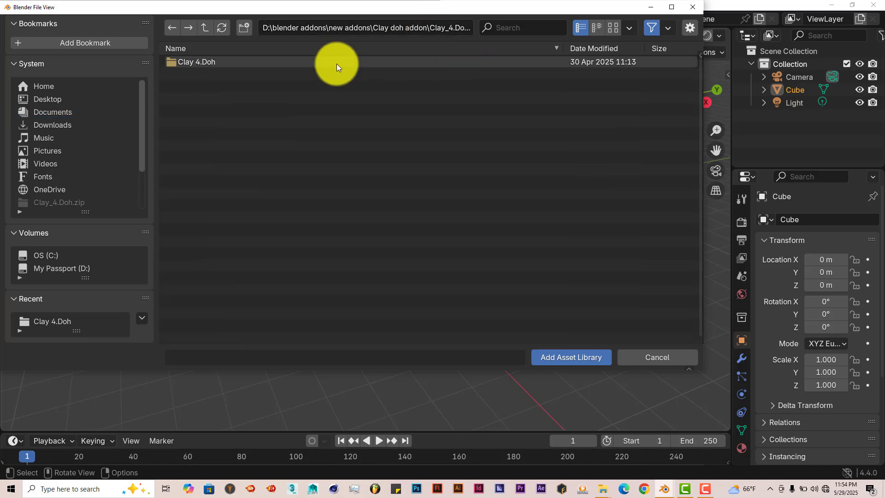
{"action": "double_click", "coordinate": [197, 62]}
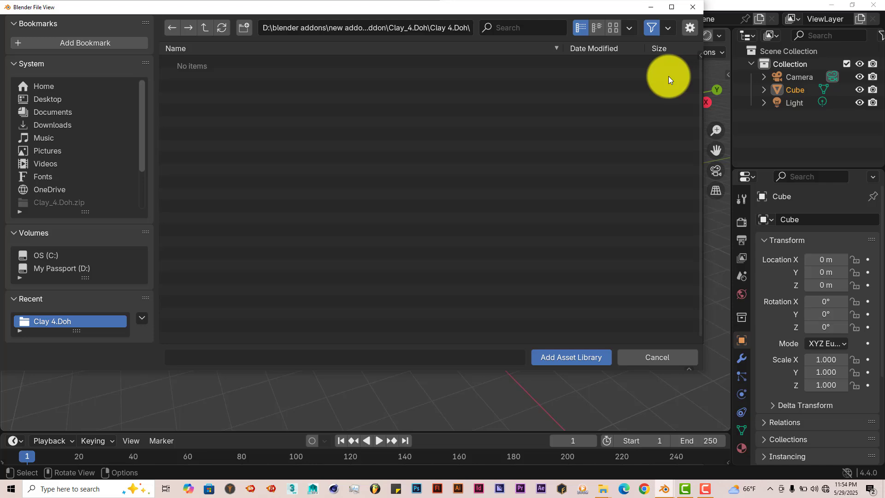
{"action": "left_click", "coordinate": [569, 357]}
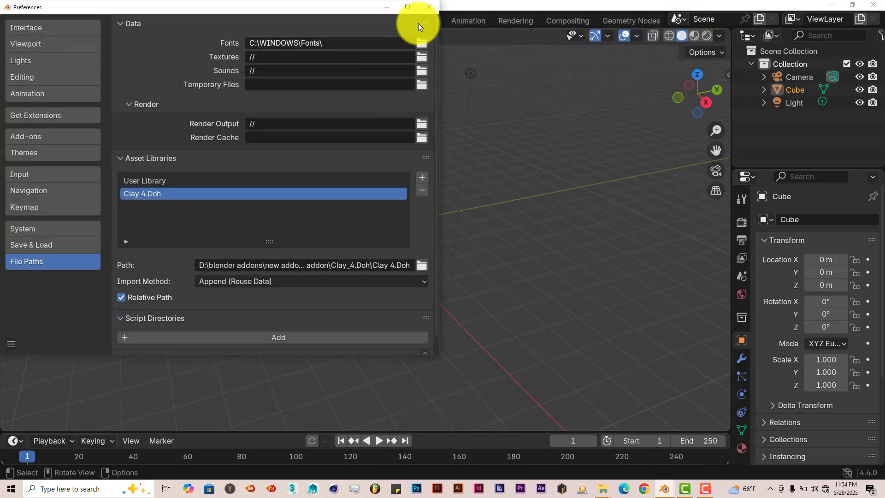
{"action": "left_click", "coordinate": [428, 7]}
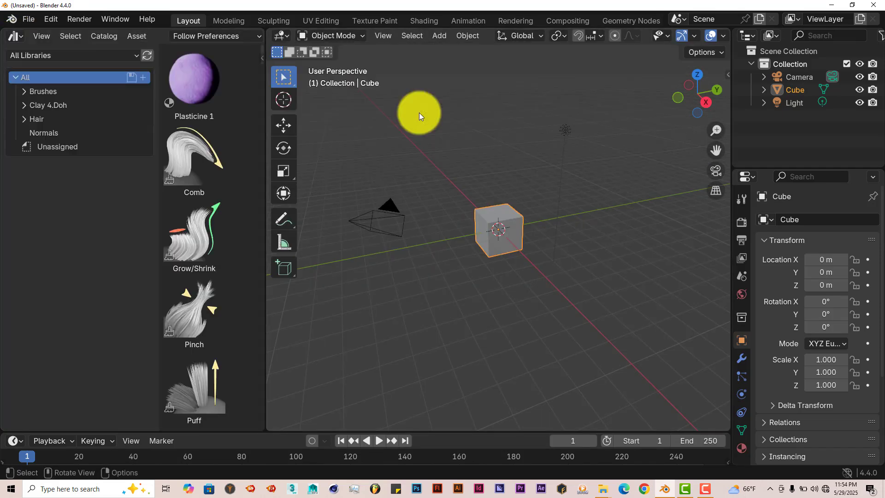
Step: Browse the Clay 4.Doh library's materials, conversion tools and clay object assets
{"action": "left_click", "coordinate": [48, 105]}
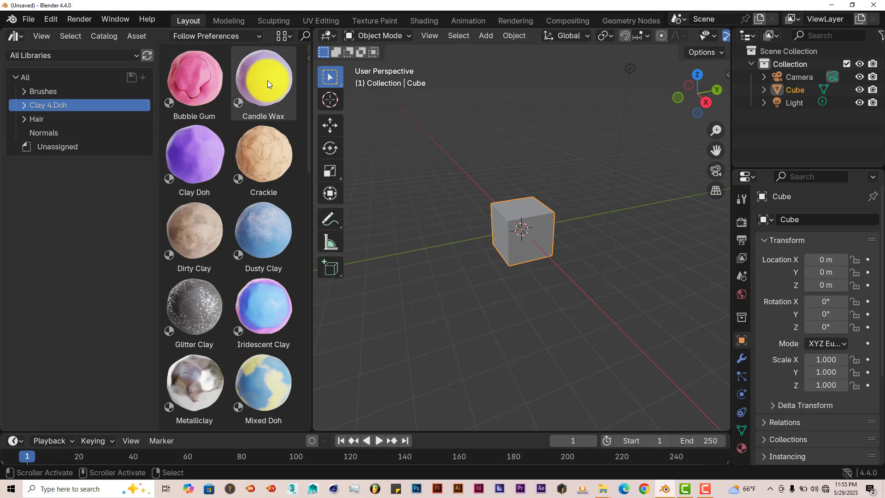
{"action": "mouse_move", "coordinate": [186, 130]}
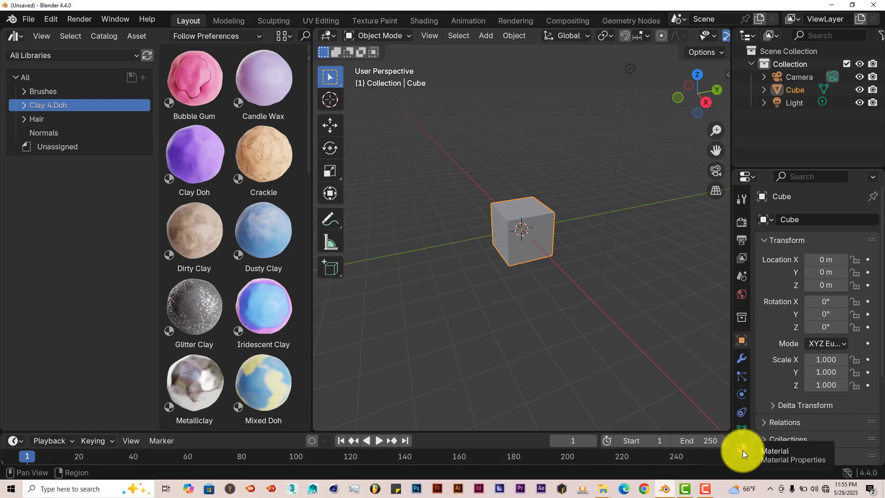
{"action": "scroll", "scroll_direction": "down", "scroll_amount": 3}
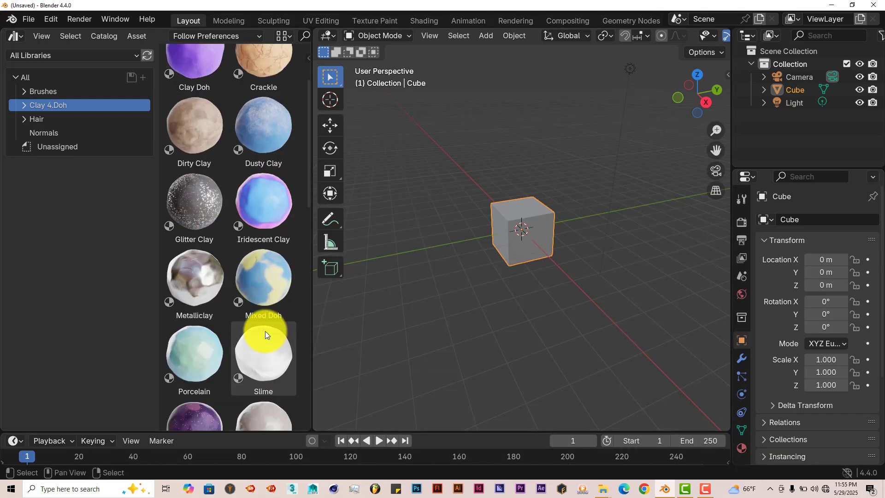
{"action": "scroll", "scroll_direction": "down", "scroll_amount": 3}
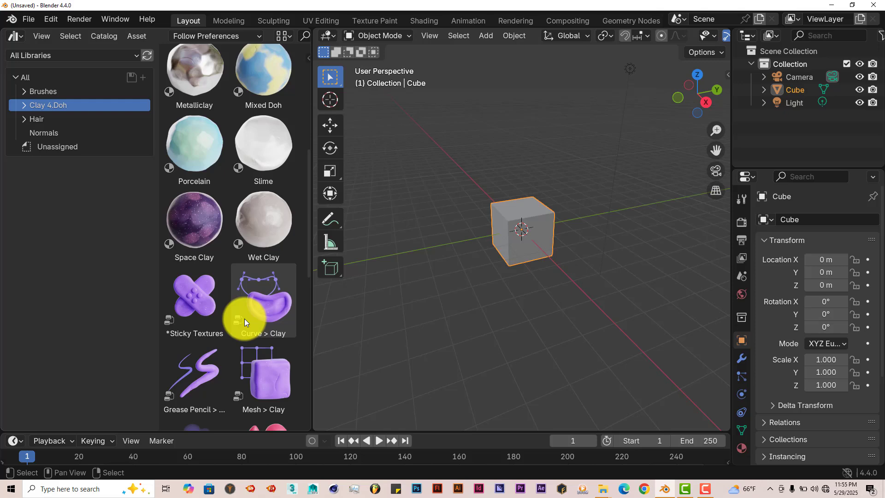
{"action": "mouse_move", "coordinate": [238, 327]}
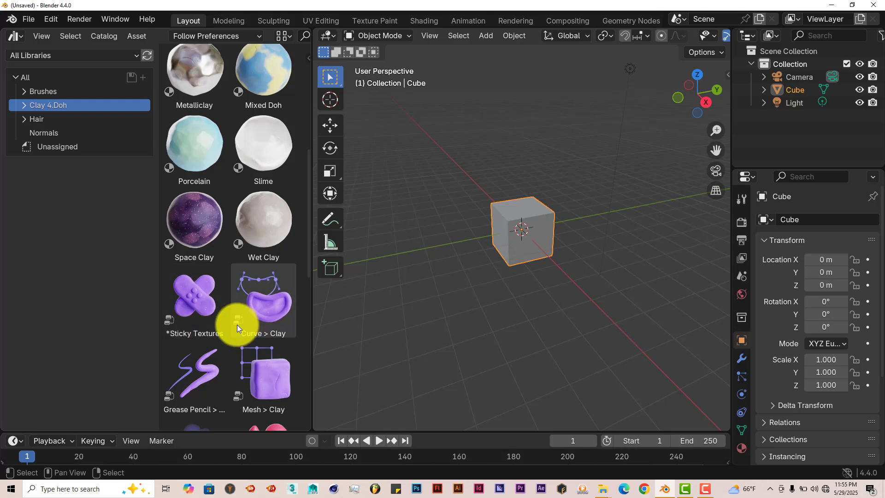
{"action": "scroll", "scroll_direction": "down", "scroll_amount": 3}
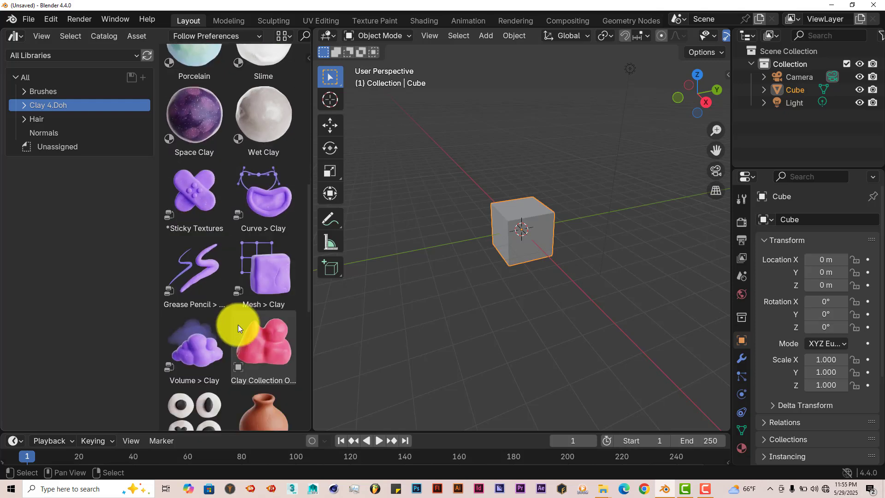
{"action": "mouse_move", "coordinate": [242, 293]}
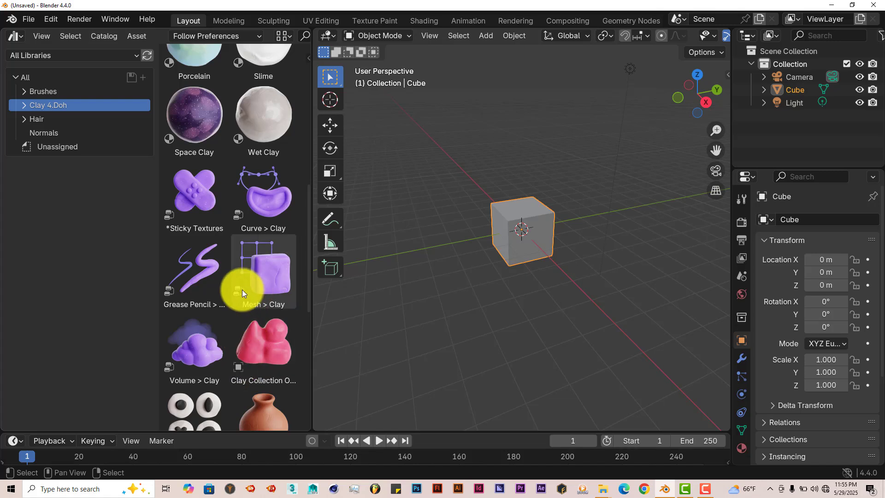
{"action": "mouse_move", "coordinate": [267, 222]}
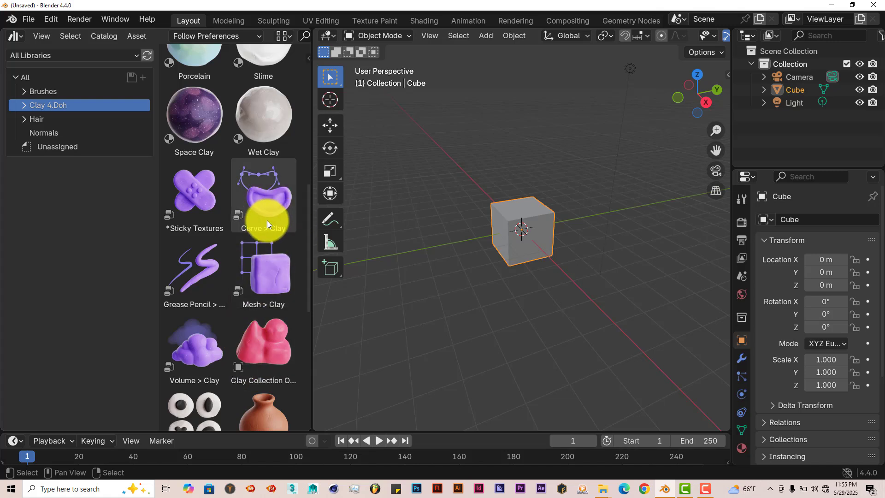
{"action": "scroll", "scroll_direction": "down", "scroll_amount": 3}
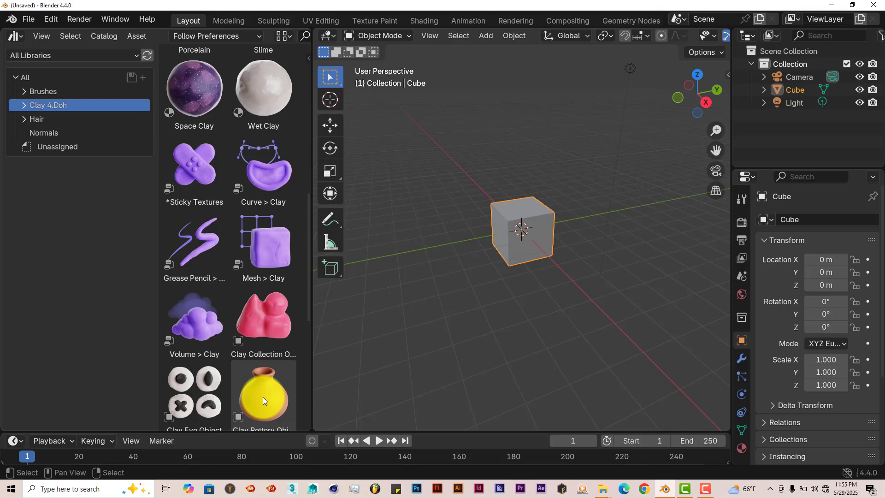
{"action": "scroll", "scroll_direction": "down", "scroll_amount": 3}
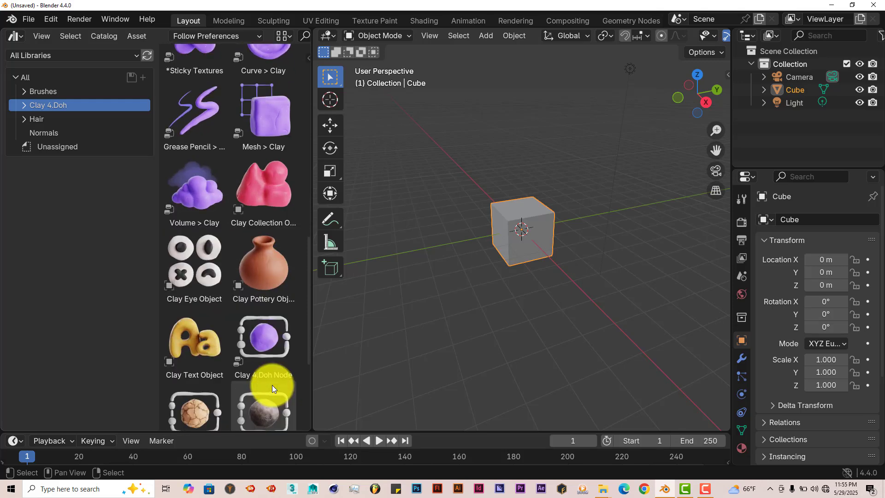
{"action": "scroll", "scroll_direction": "down", "scroll_amount": 3}
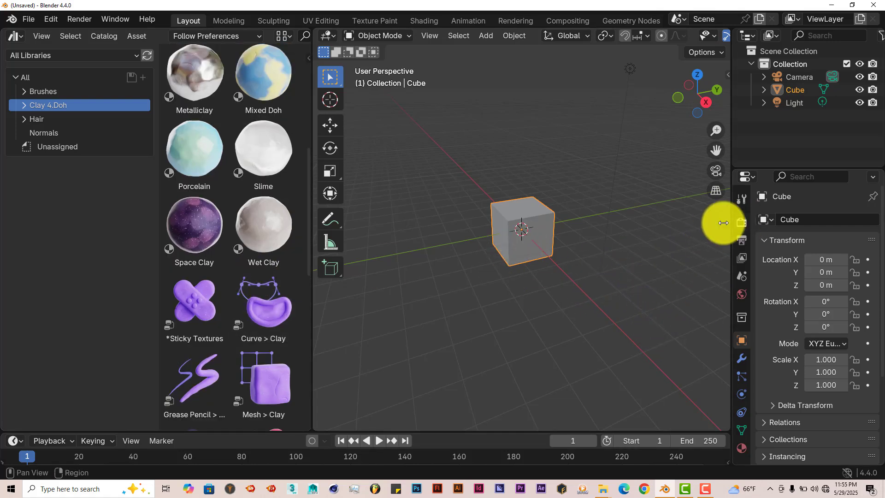
Step: Switch to Cycles on GPU Compute with 128 viewport samples and show the rendered preview
{"action": "left_click", "coordinate": [741, 222]}
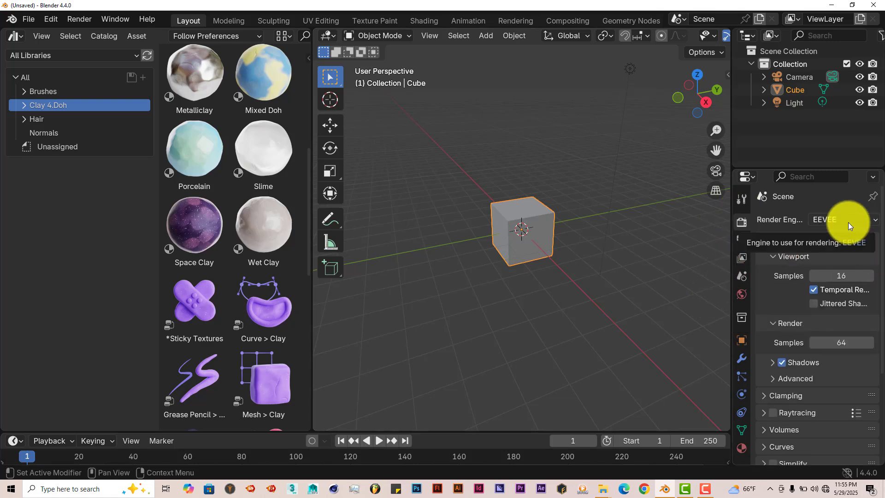
{"action": "left_click", "coordinate": [841, 219]}
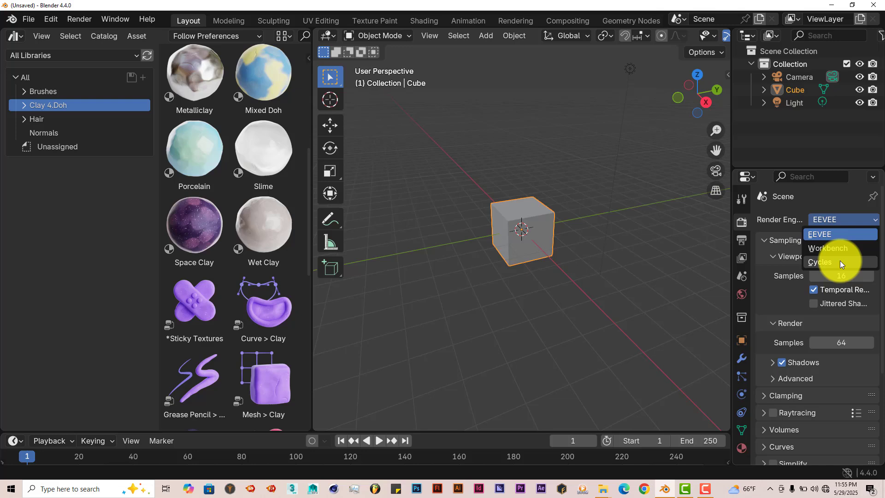
{"action": "left_click", "coordinate": [819, 261]}
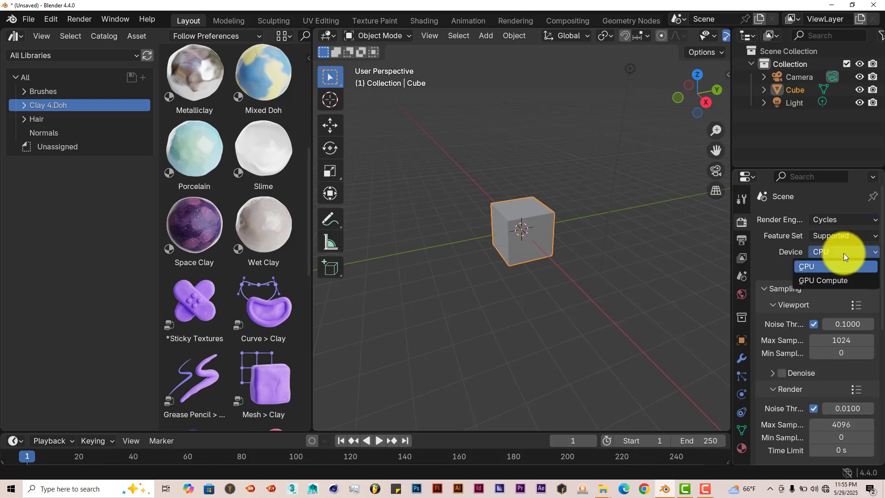
{"action": "left_click", "coordinate": [823, 280]}
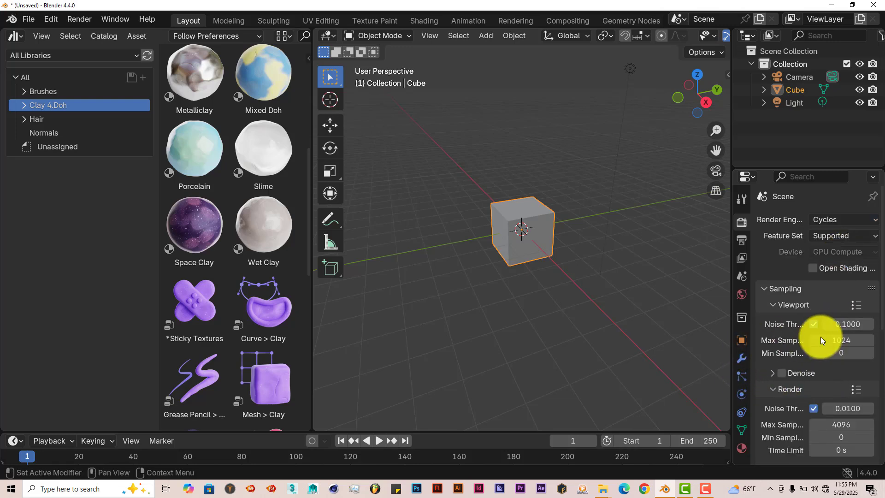
{"action": "left_click", "coordinate": [841, 340]}
{"action": "type", "text": "128"}
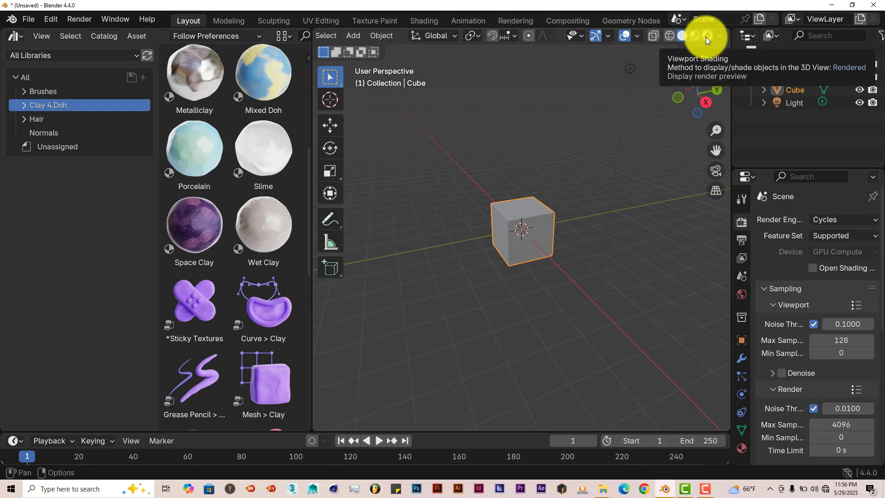
{"action": "left_click", "coordinate": [706, 36]}
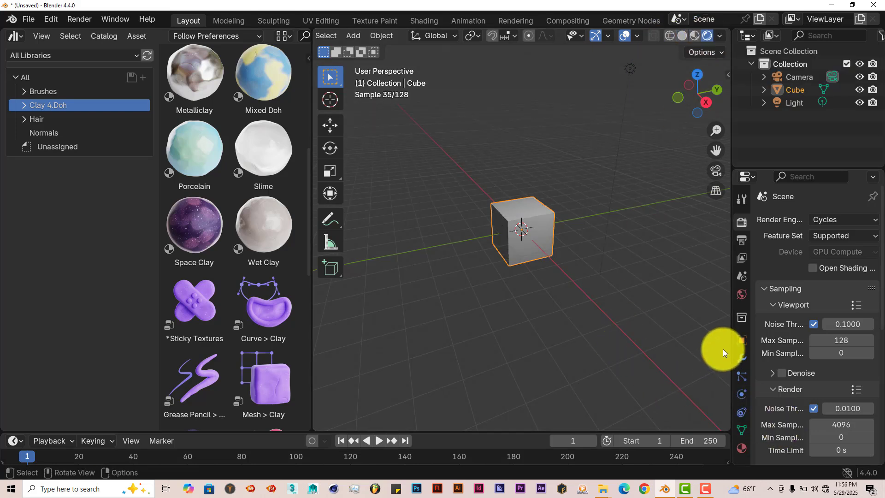
{"action": "left_click", "coordinate": [741, 294]}
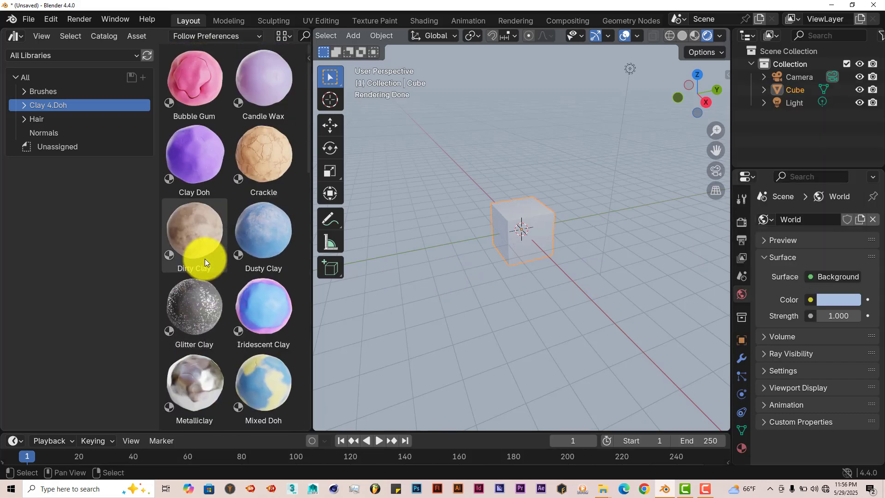
{"action": "mouse_move", "coordinate": [193, 85]}
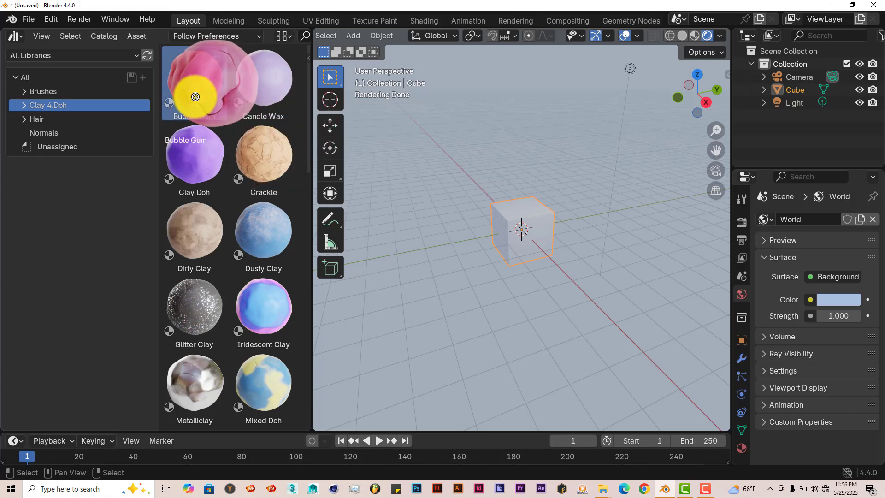
Step: Apply the Bubble Gum clay material to the flattened slab and view it from above
{"action": "left_click", "coordinate": [194, 83]}
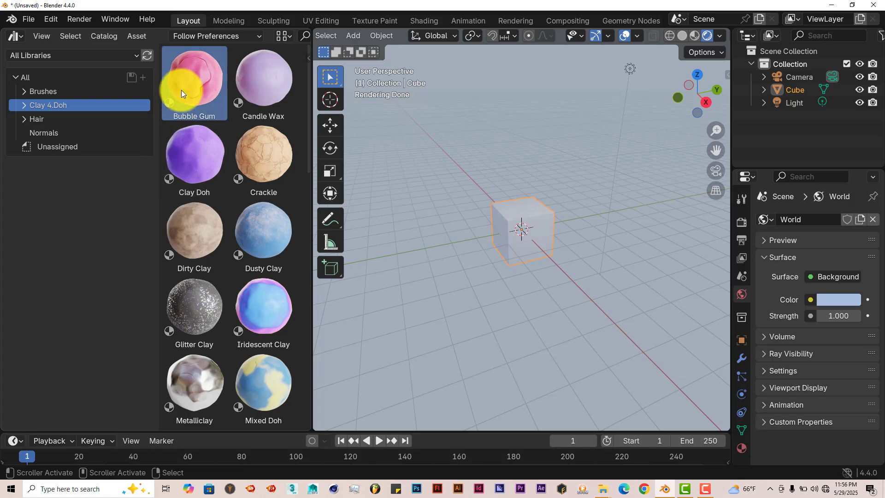
{"action": "mouse_move", "coordinate": [197, 86]}
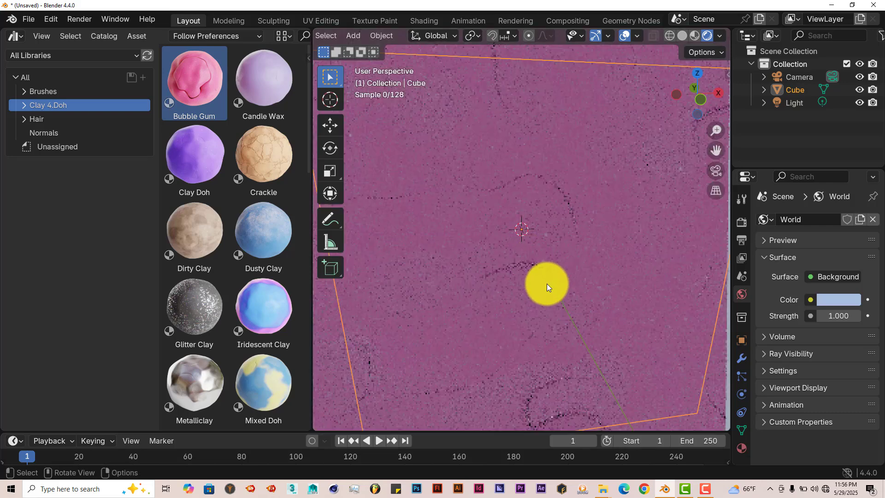
{"action": "left_click_drag", "start_coordinate": [548, 285], "coordinate": [539, 256]}
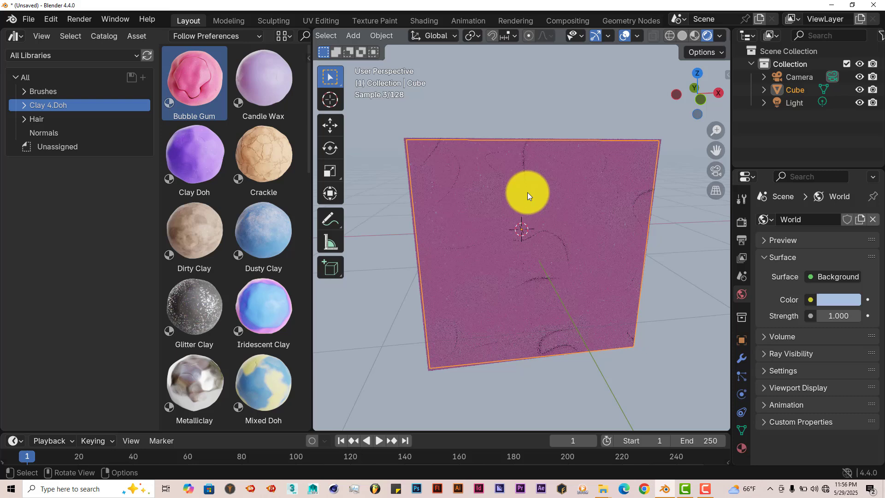
{"action": "left_click_drag", "start_coordinate": [527, 195], "coordinate": [473, 203]}
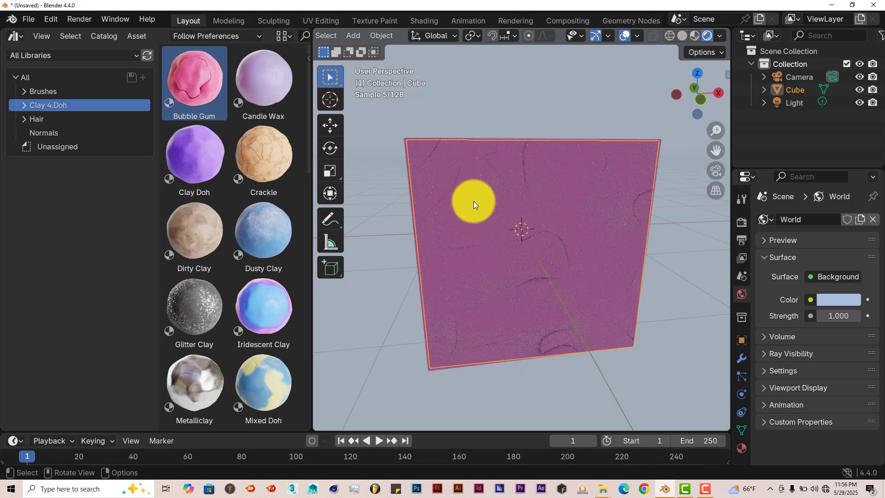
{"action": "left_click_drag", "start_coordinate": [474, 201], "coordinate": [492, 255]}
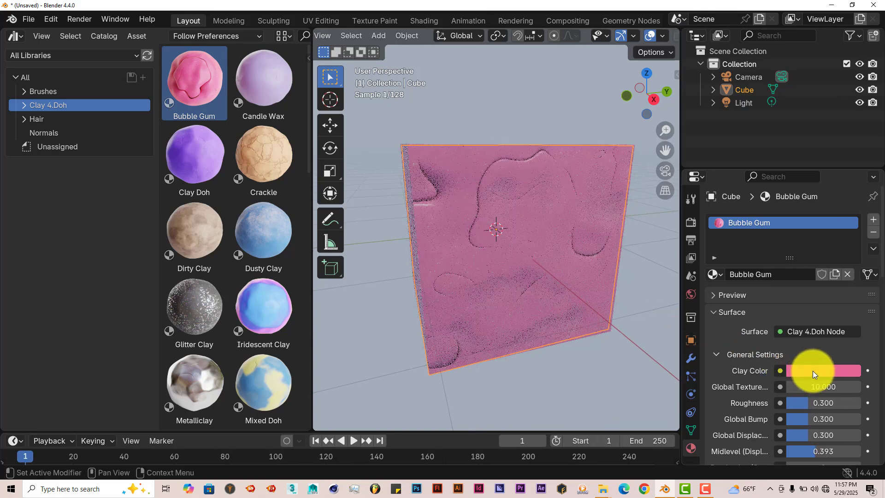
Step: Set the clay colour to yellow and lower the surface roughness to about 0.165
{"action": "left_click", "coordinate": [822, 371]}
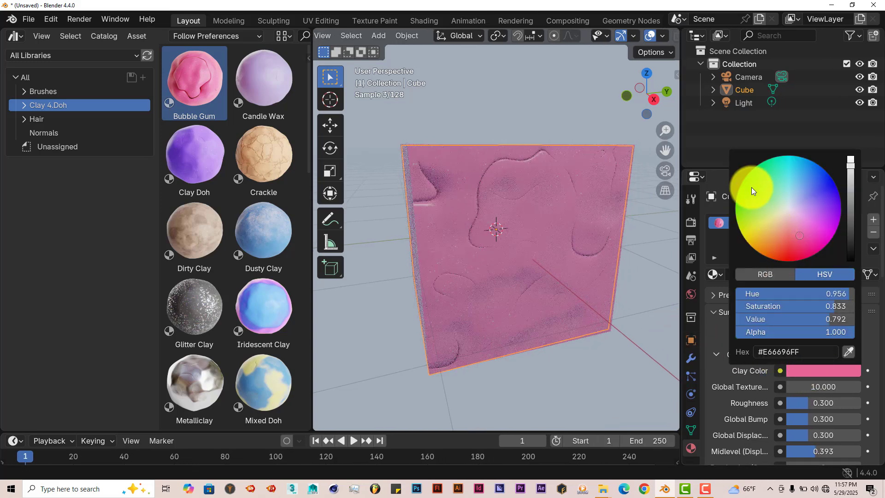
{"action": "left_click", "coordinate": [756, 238]}
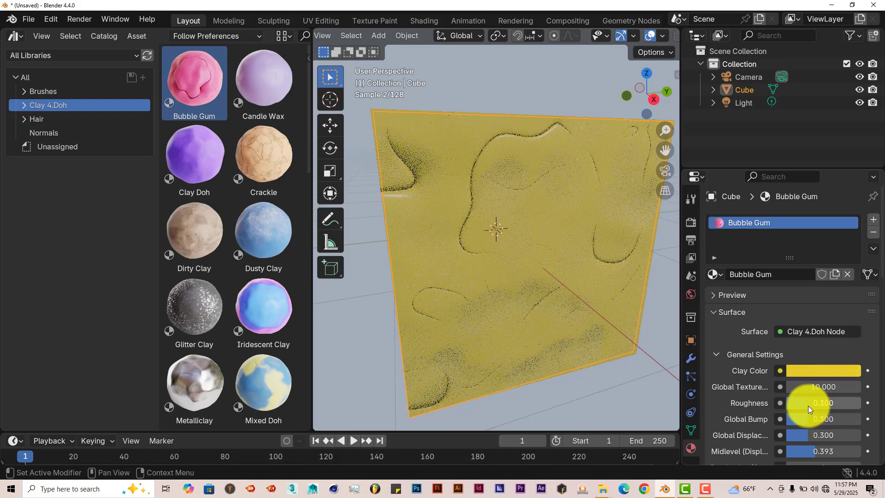
{"action": "left_click_drag", "start_coordinate": [821, 403], "coordinate": [821, 402]}
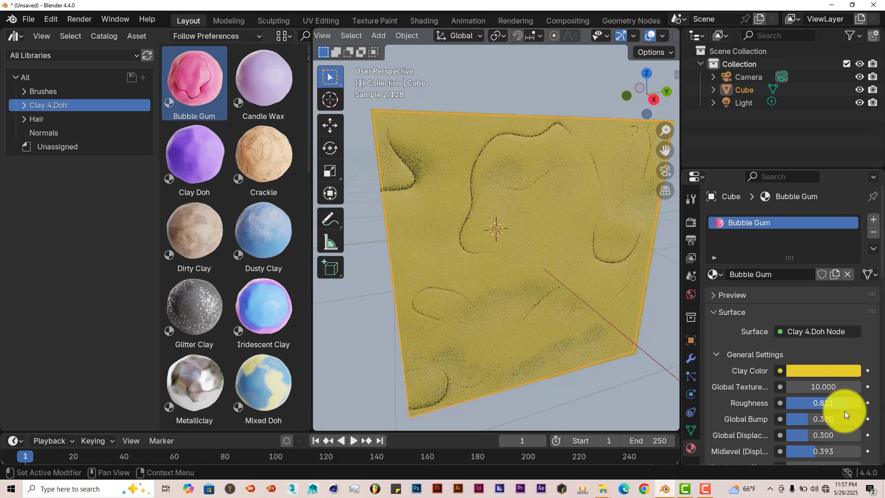
{"action": "left_click_drag", "start_coordinate": [841, 403], "coordinate": [798, 403]}
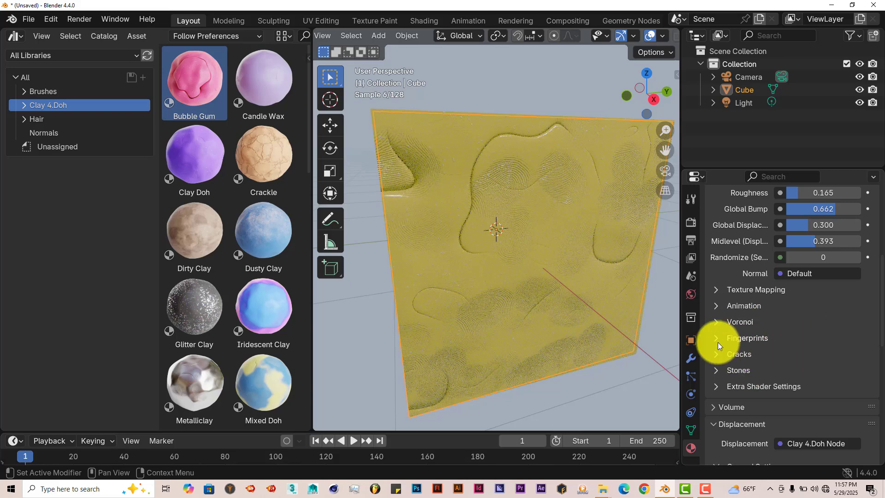
Step: Set Finger Color to red and raise Use Finger Color to about 0.646
{"action": "left_click", "coordinate": [716, 337]}
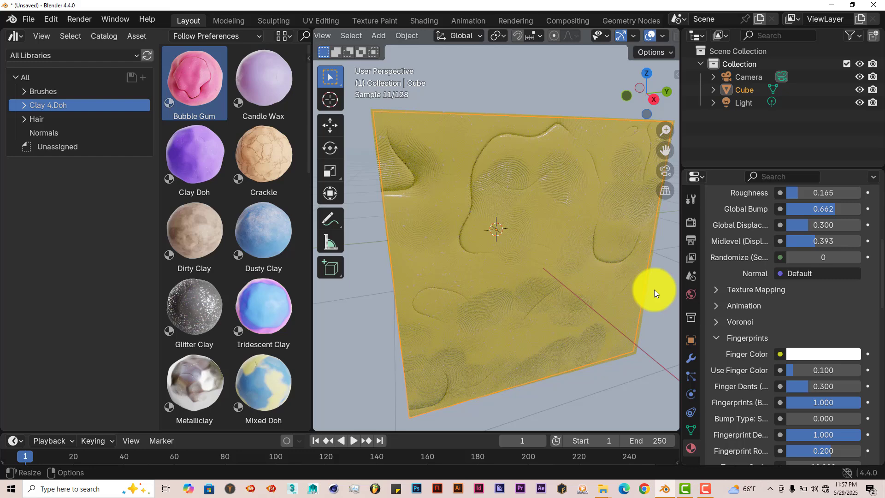
{"action": "left_click", "coordinate": [821, 354]}
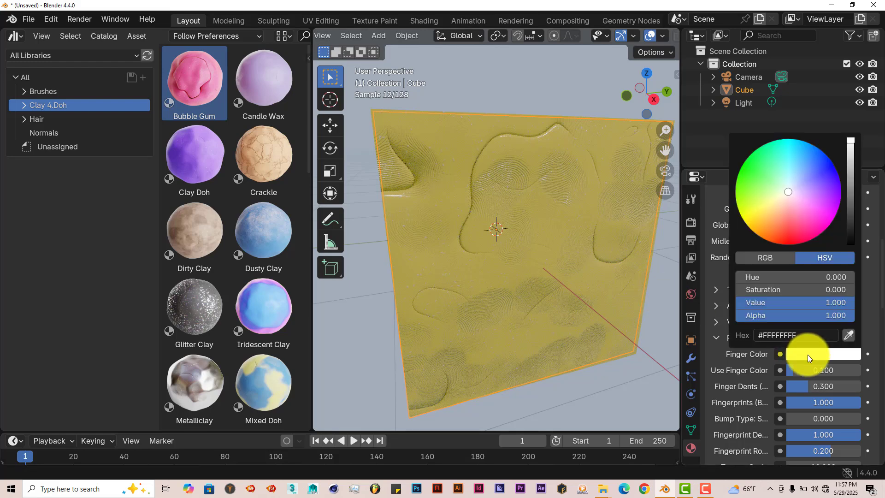
{"action": "left_click", "coordinate": [834, 174]}
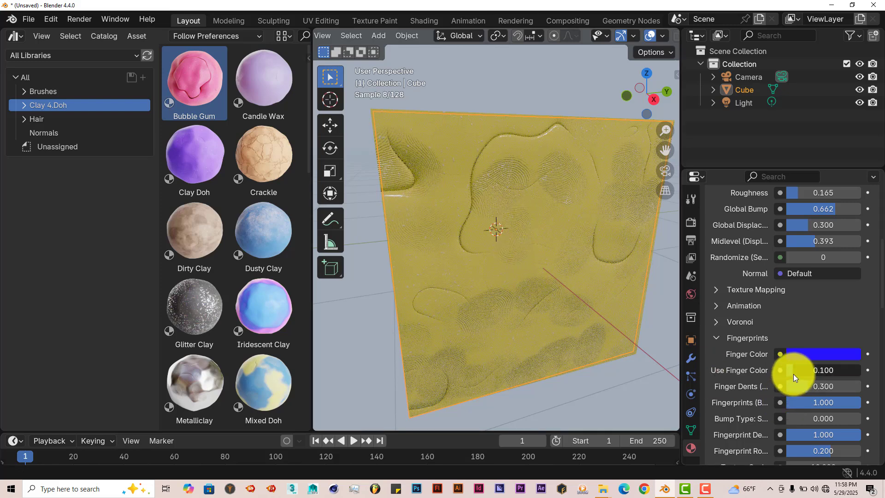
{"action": "left_click_drag", "start_coordinate": [795, 369], "coordinate": [835, 369]}
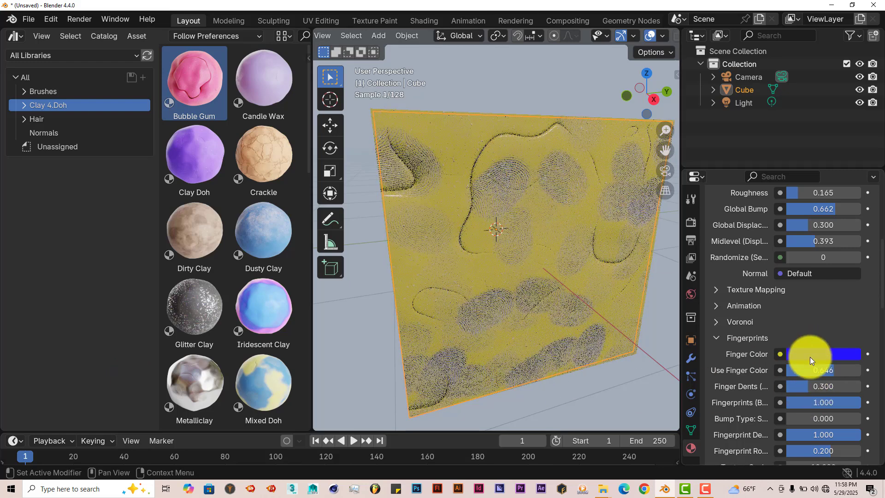
{"action": "left_click", "coordinate": [821, 353]}
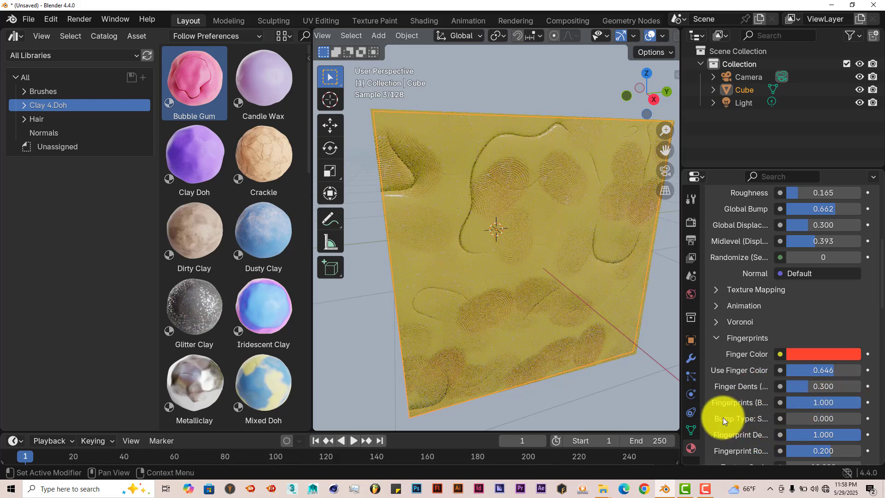
{"action": "scroll", "scroll_direction": "down", "scroll_amount": 3}
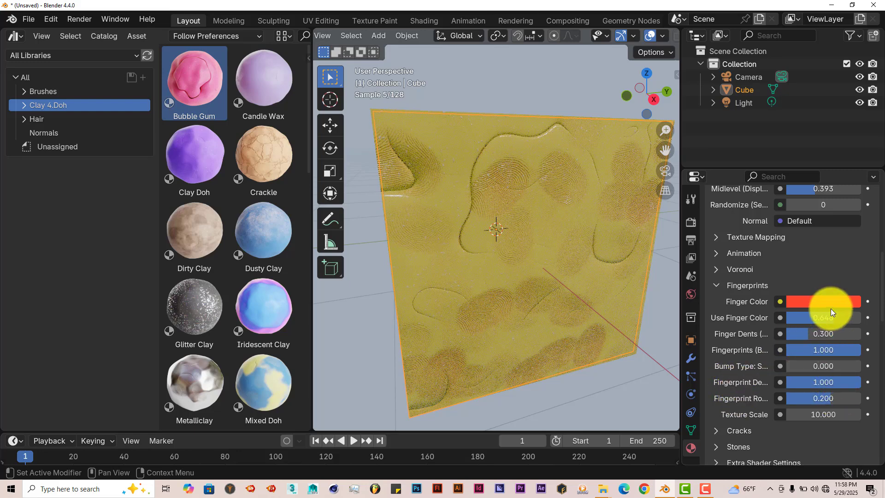
{"action": "mouse_move", "coordinate": [824, 318]}
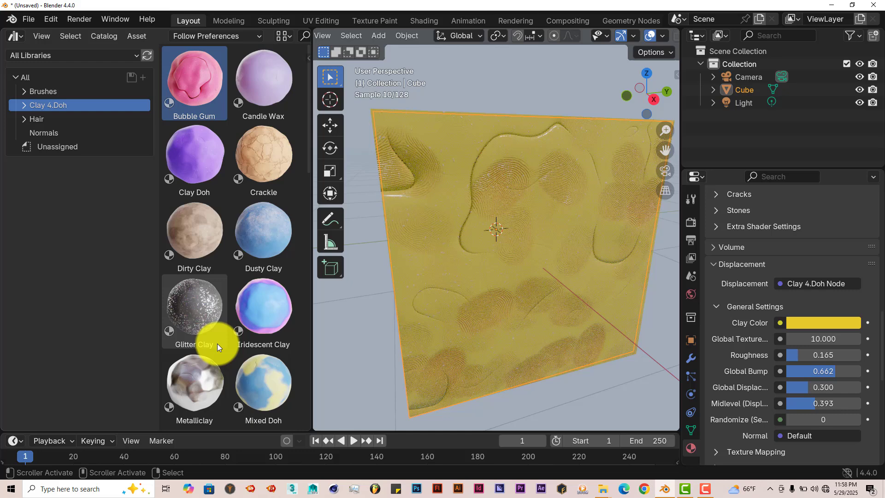
Step: Scroll through the Clay 4.Doh assets and split the asset area into two stacked panels
{"action": "scroll", "scroll_direction": "down", "scroll_amount": 3}
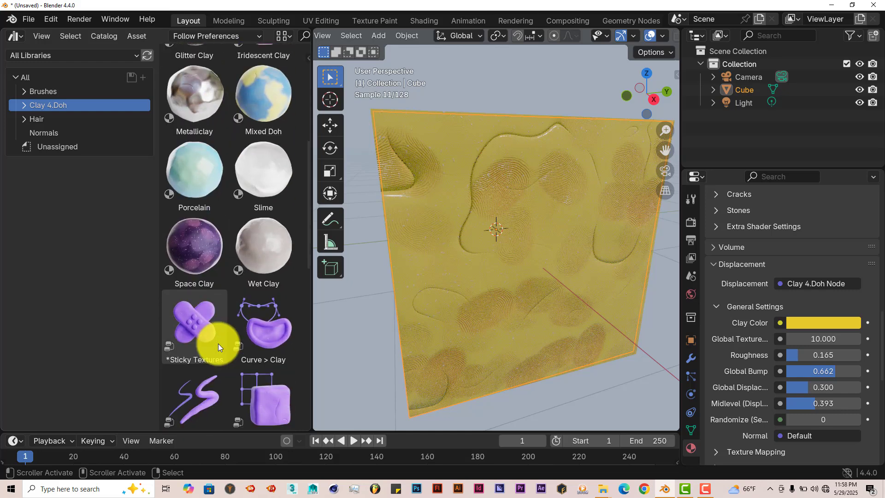
{"action": "scroll", "scroll_direction": "down", "scroll_amount": 3}
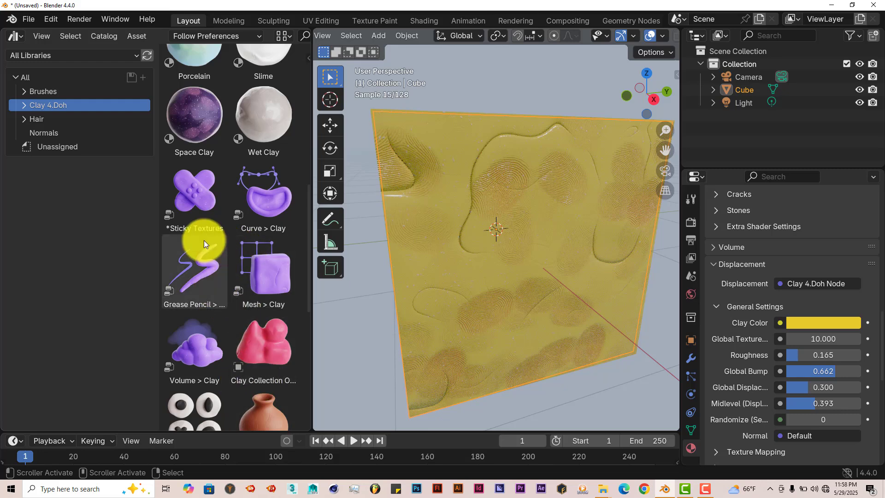
{"action": "scroll", "scroll_direction": "down", "scroll_amount": 3}
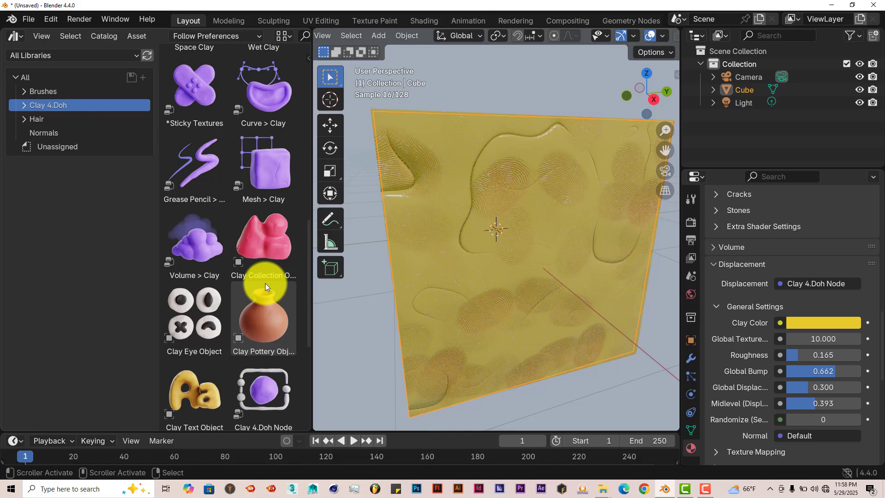
{"action": "scroll", "scroll_direction": "down", "scroll_amount": 3}
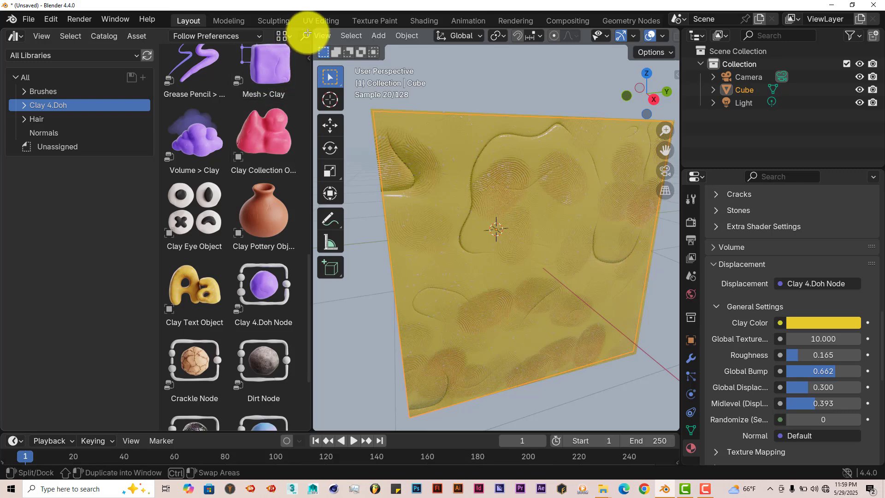
{"action": "mouse_move", "coordinate": [308, 36]}
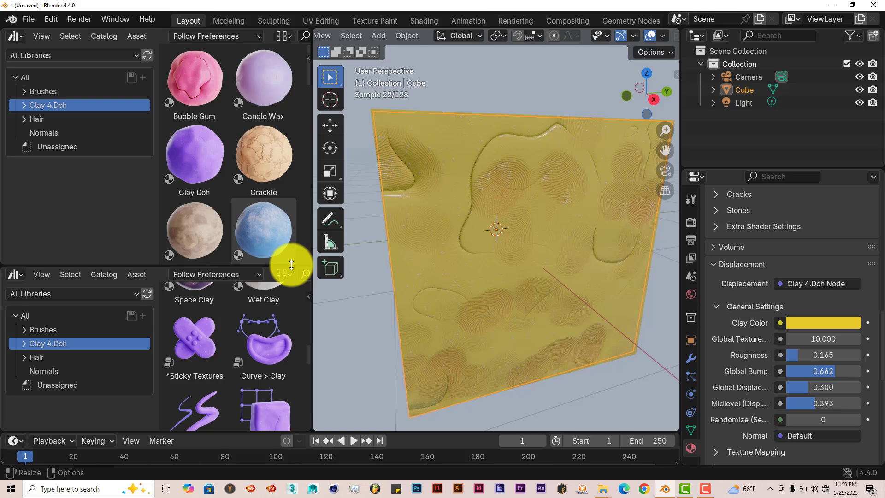
{"action": "left_click", "coordinate": [13, 36]}
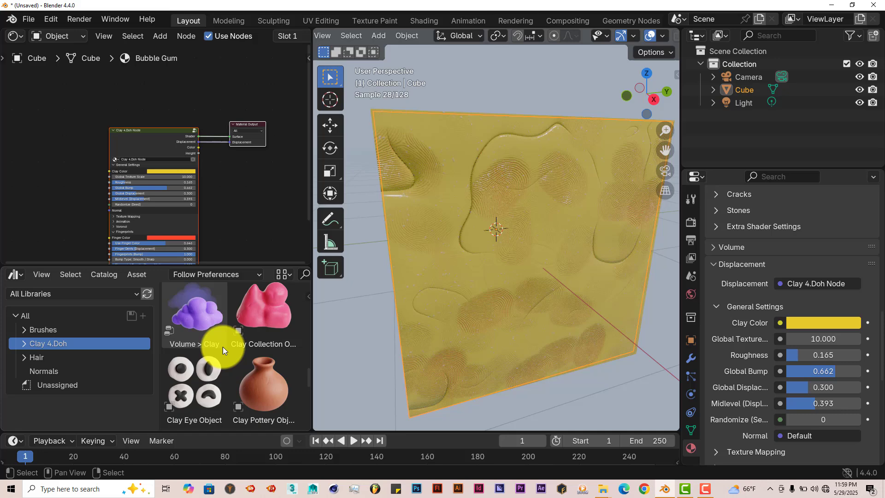
Step: Scroll the asset list toward the Dirt Node for the cube's shader tree
{"action": "scroll", "scroll_direction": "down", "scroll_amount": 3}
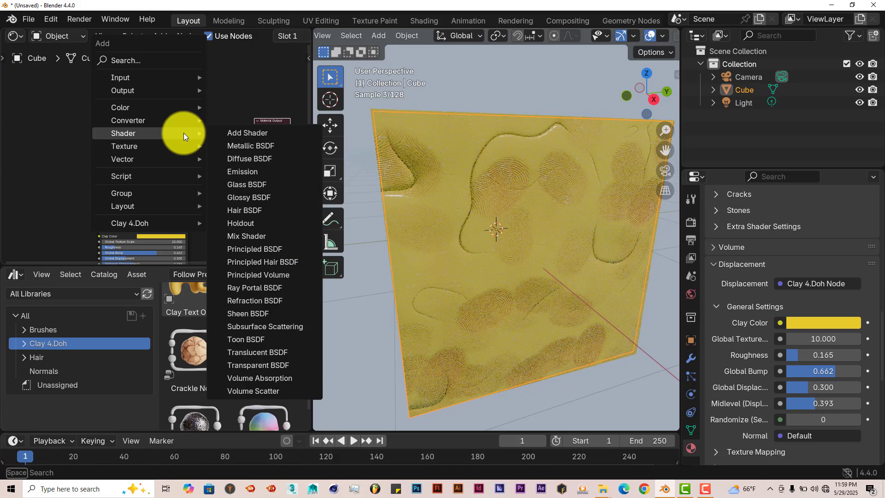
{"action": "mouse_move", "coordinate": [263, 261]}
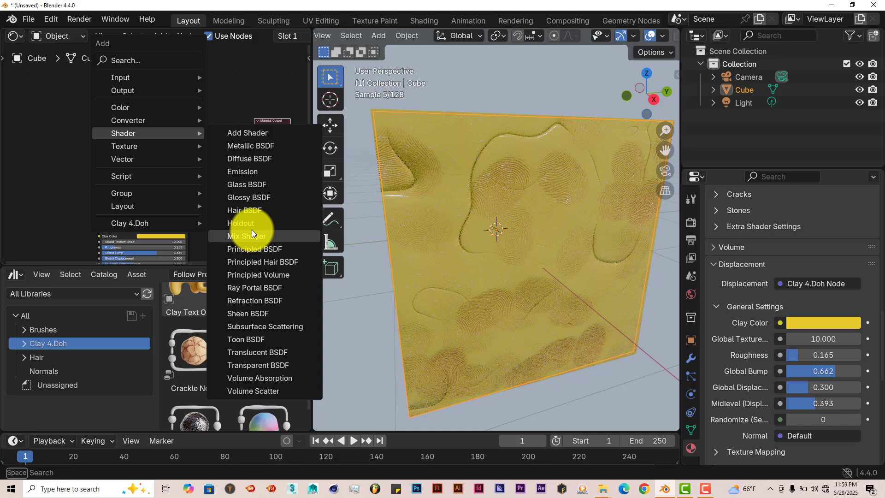
{"action": "mouse_move", "coordinate": [246, 339]}
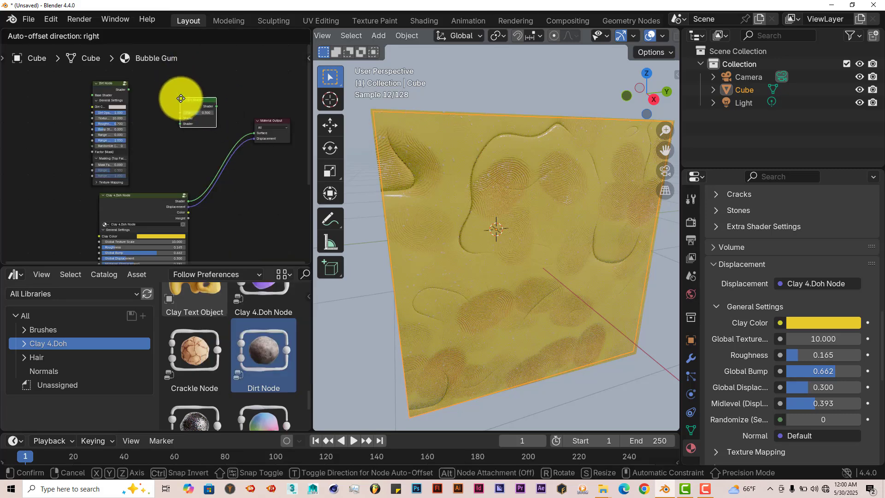
Step: Wire the Dirt node through a Mix Shader into the clay surface and raise its Fac
{"action": "left_click_drag", "start_coordinate": [180, 98], "coordinate": [198, 120]}
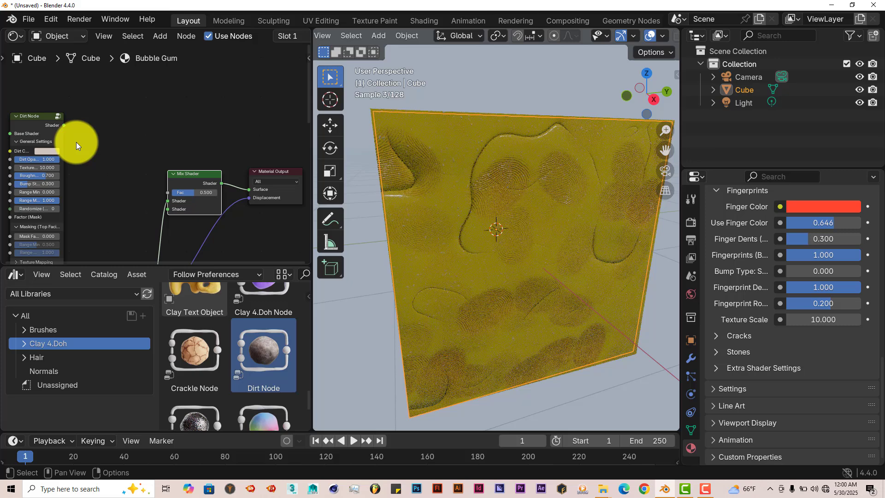
{"action": "left_click_drag", "start_coordinate": [62, 138], "coordinate": [119, 217]}
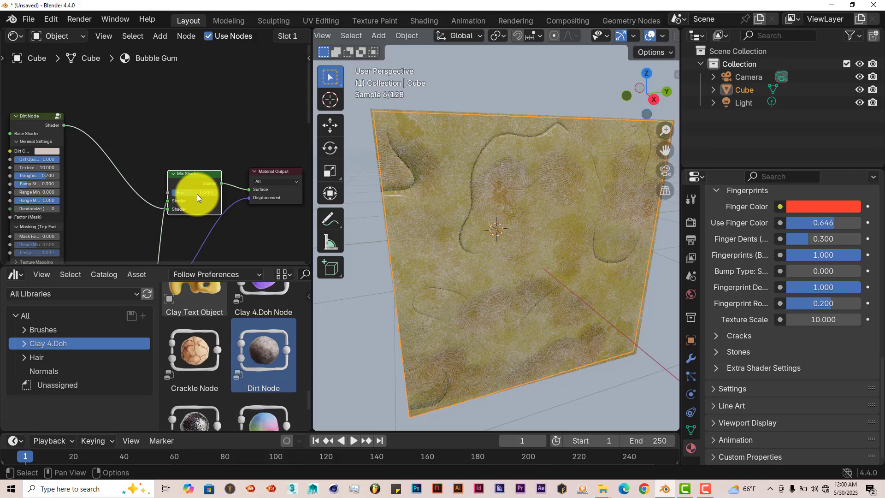
{"action": "left_click_drag", "start_coordinate": [194, 191], "coordinate": [181, 192]}
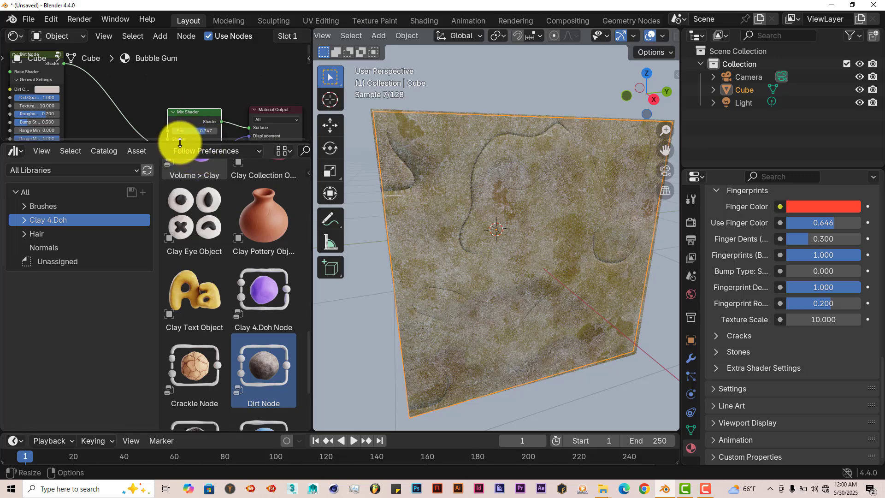
{"action": "right_click", "coordinate": [179, 141]}
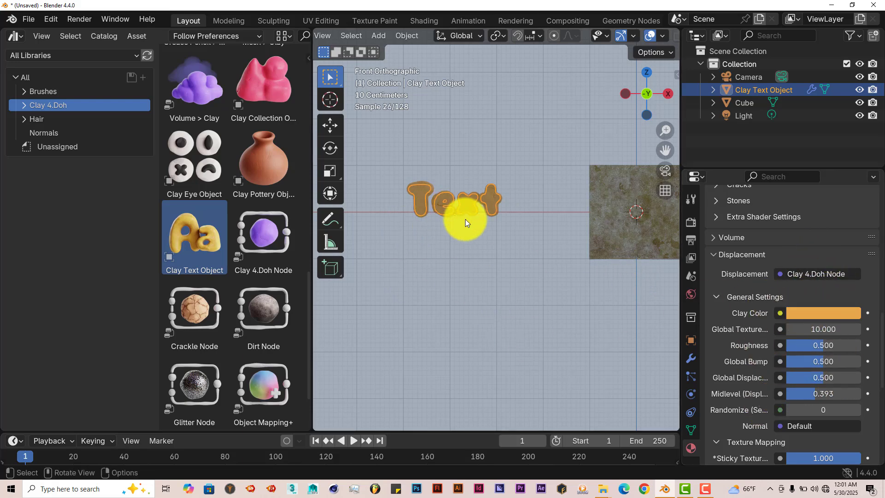
Step: Give the clay text object a blue clay colour
{"action": "left_click", "coordinate": [823, 313]}
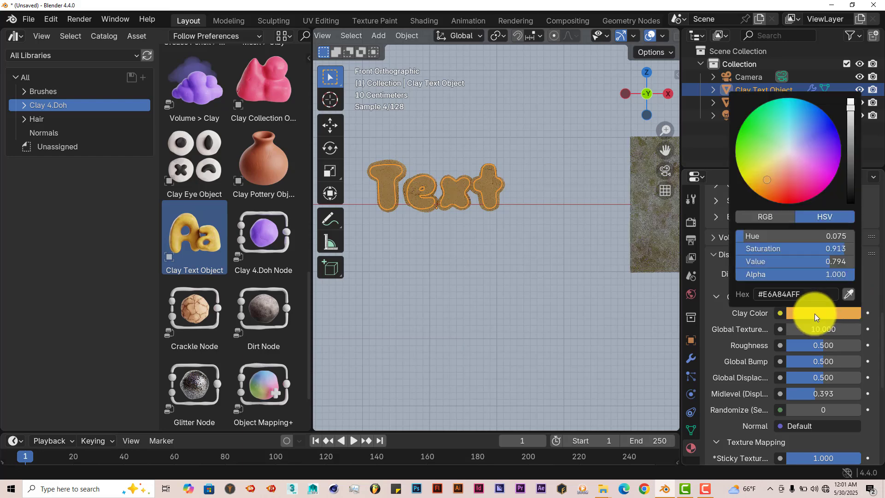
{"action": "left_click", "coordinate": [830, 137]}
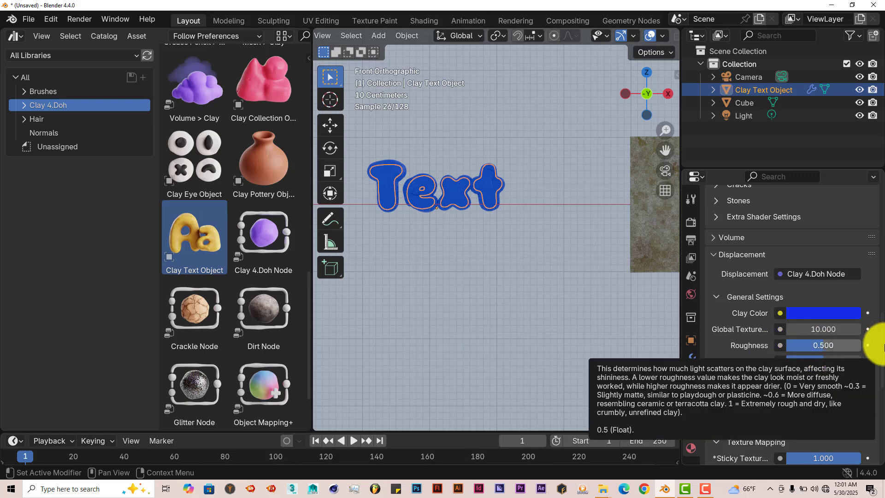
{"action": "scroll", "scroll_direction": "down", "scroll_amount": 3}
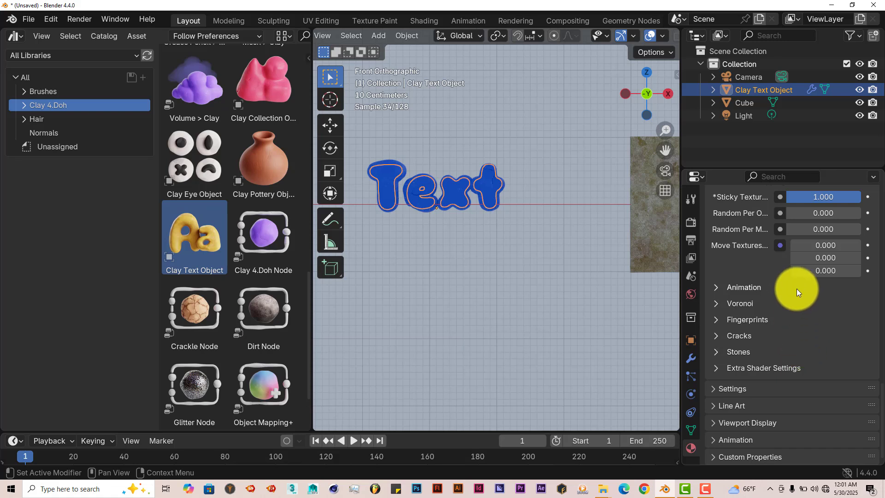
{"action": "mouse_move", "coordinate": [486, 158]}
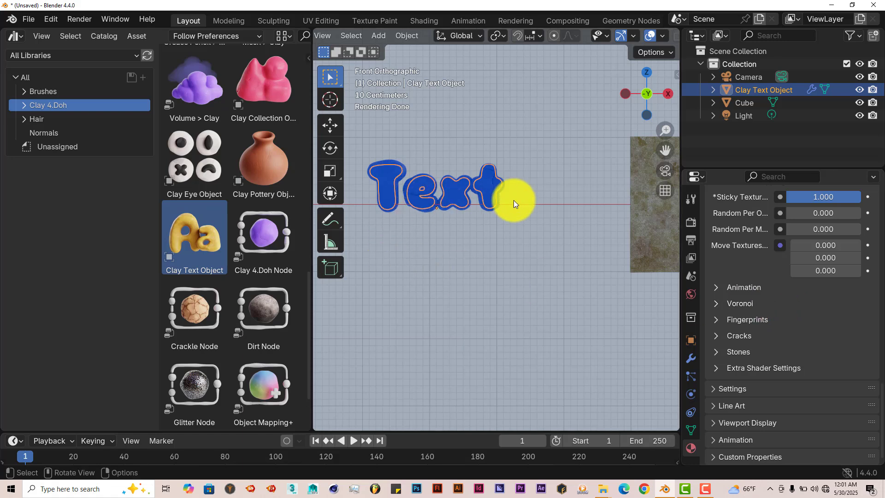
{"action": "left_click_drag", "start_coordinate": [514, 203], "coordinate": [431, 195]}
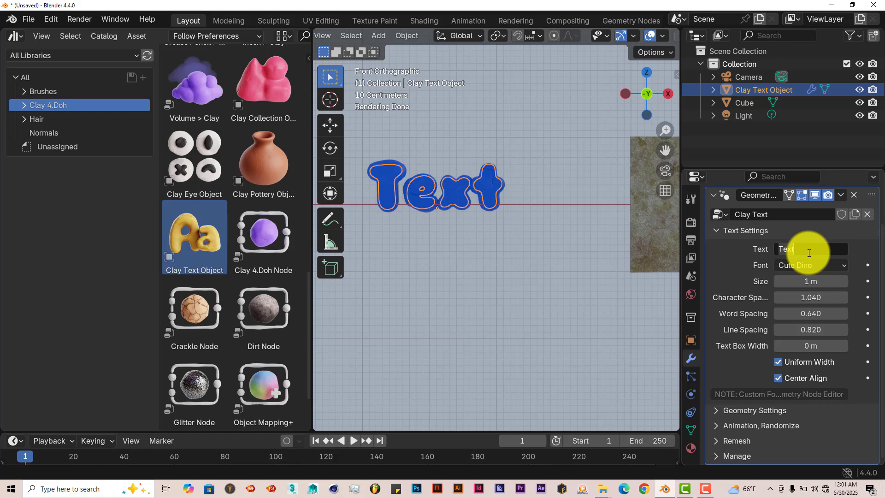
Step: Set the text to read 'good day to you all' and select it in the scene
{"action": "type", "text": "g"}
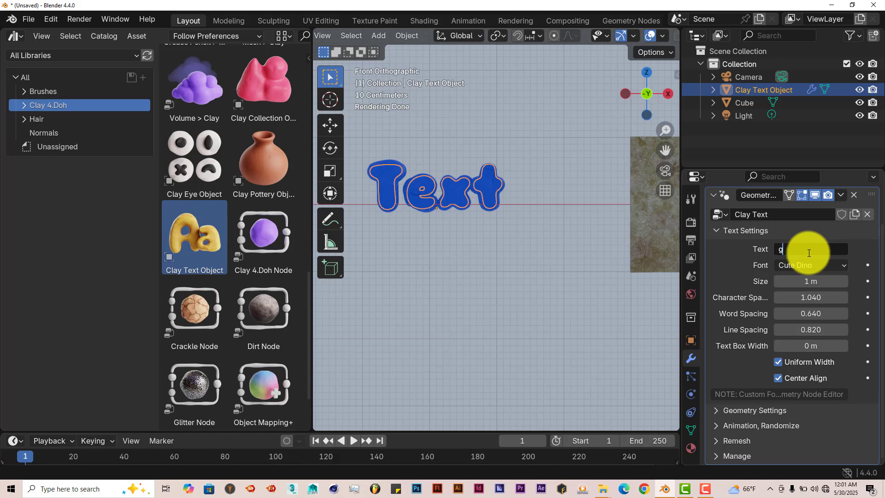
{"action": "type", "text": "ood day"}
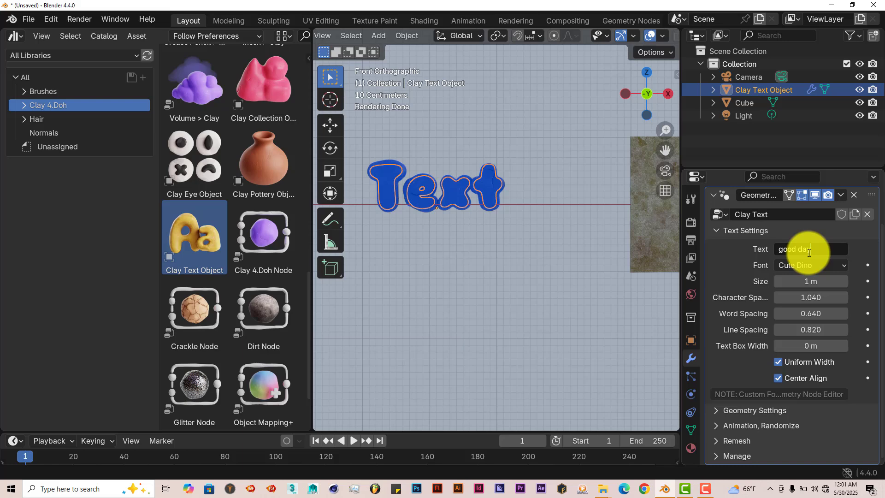
{"action": "type", "text": "to you"}
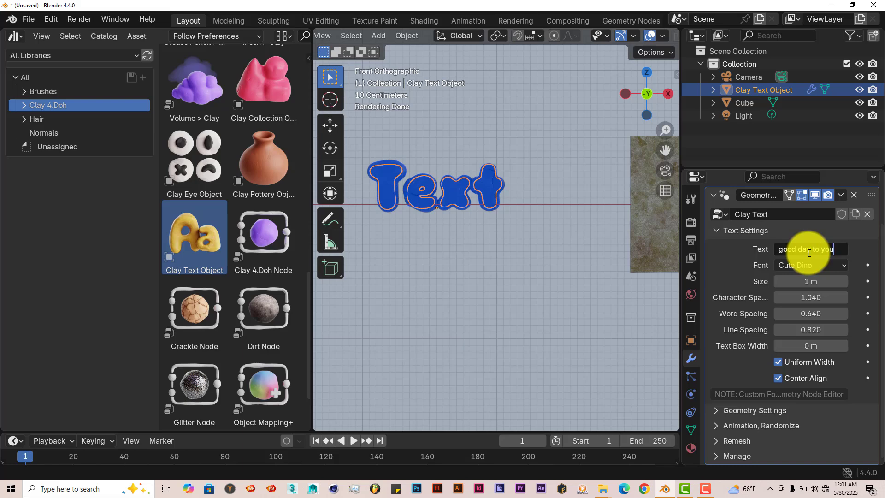
{"action": "type", "text": "all"}
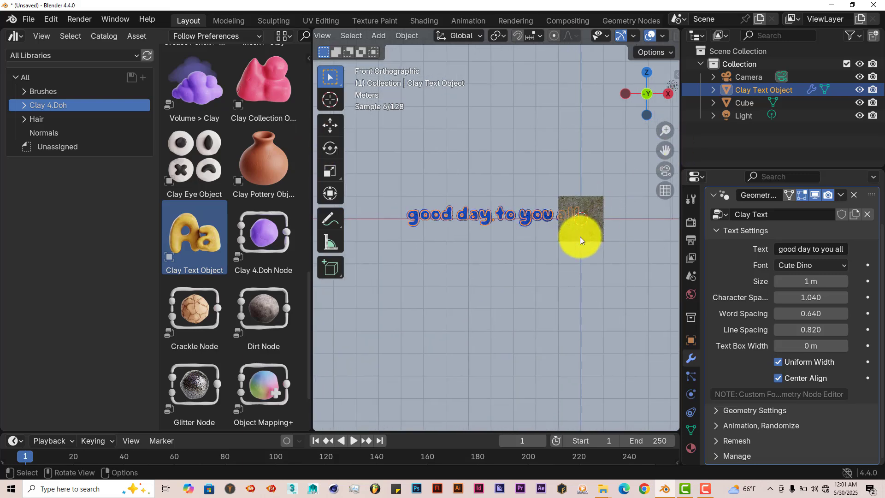
{"action": "left_click", "coordinate": [580, 218]}
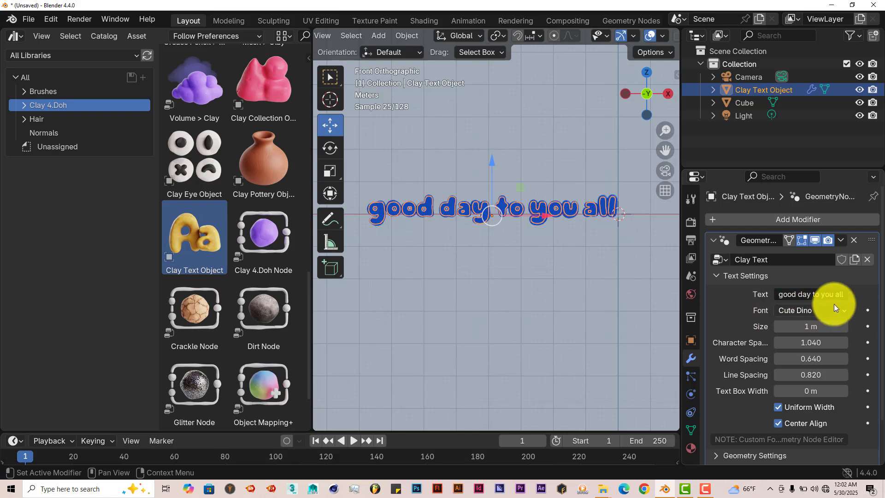
Step: Try the Lobster and Luckiest Guy fonts, then settle on Pacifico for the clay text
{"action": "left_click", "coordinate": [810, 310]}
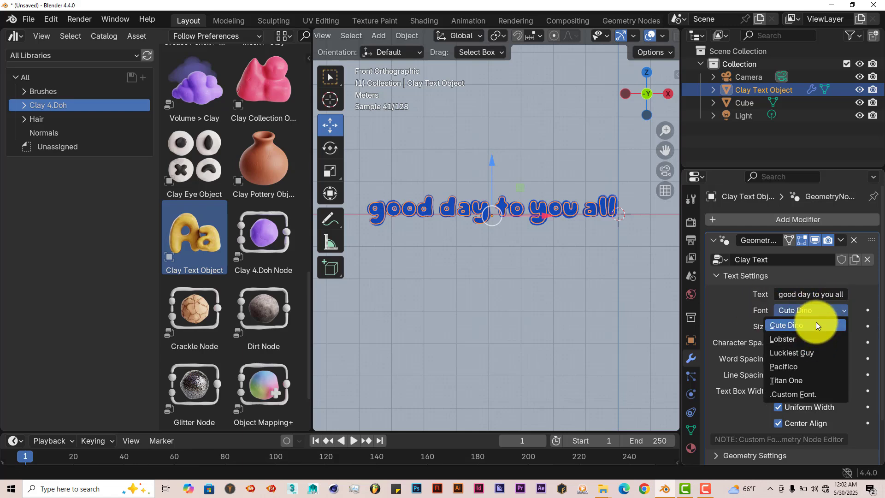
{"action": "left_click", "coordinate": [783, 339]}
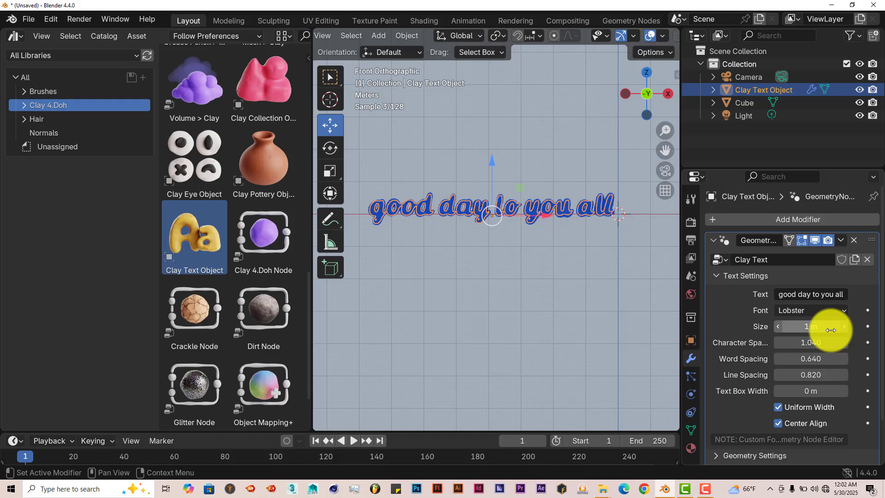
{"action": "left_click", "coordinate": [810, 309]}
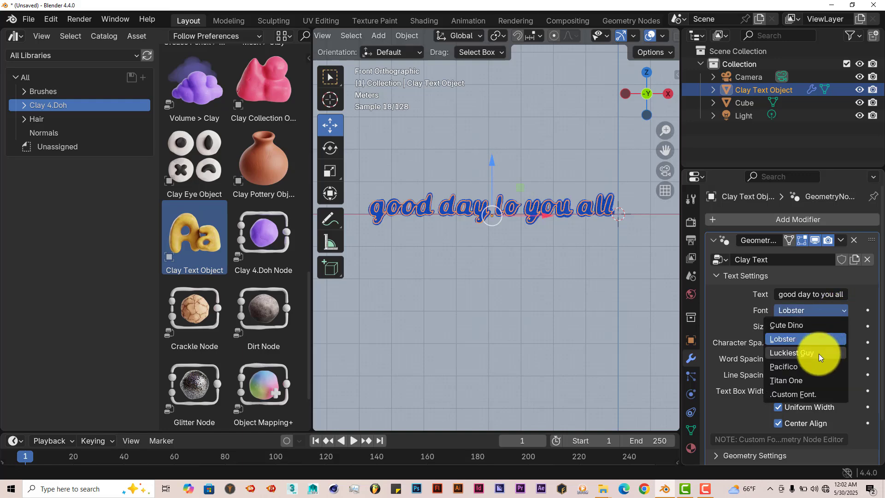
{"action": "left_click", "coordinate": [794, 352]}
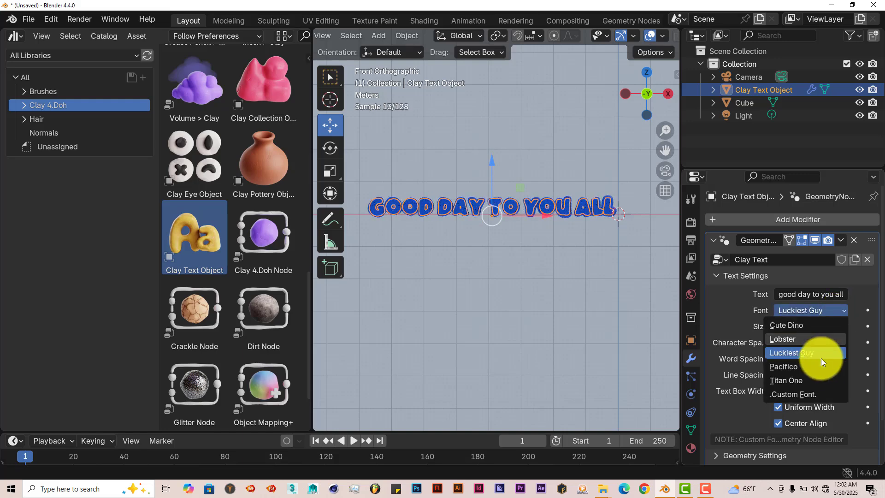
{"action": "left_click", "coordinate": [783, 367]}
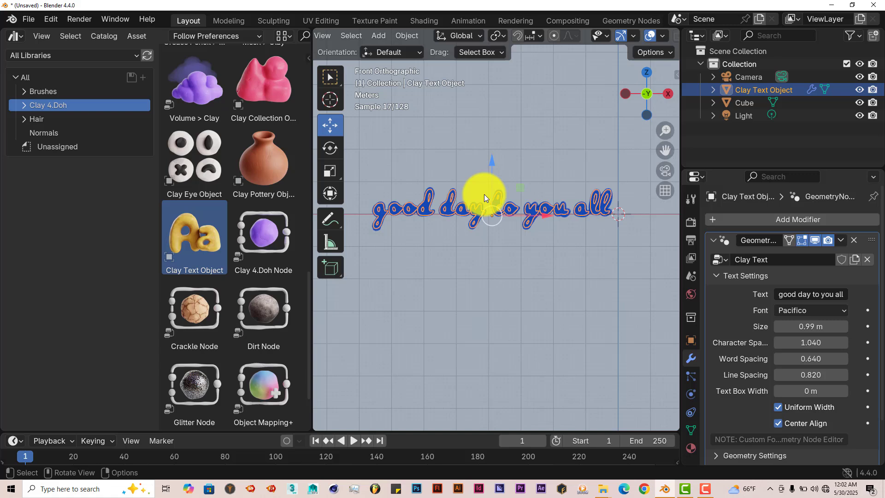
Step: Play and stop the timeline to preview the Pacifico clay text
{"action": "left_click", "coordinate": [353, 440]}
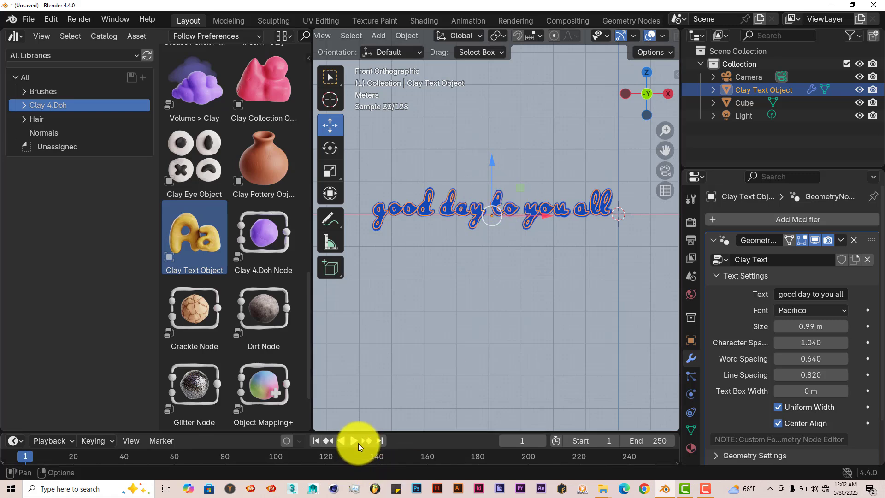
{"action": "left_click", "coordinate": [346, 441]}
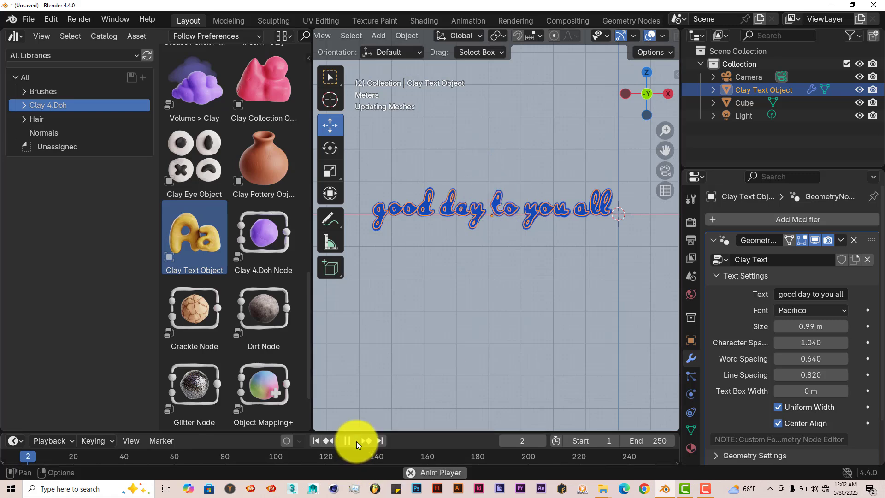
{"action": "left_click", "coordinate": [347, 441]}
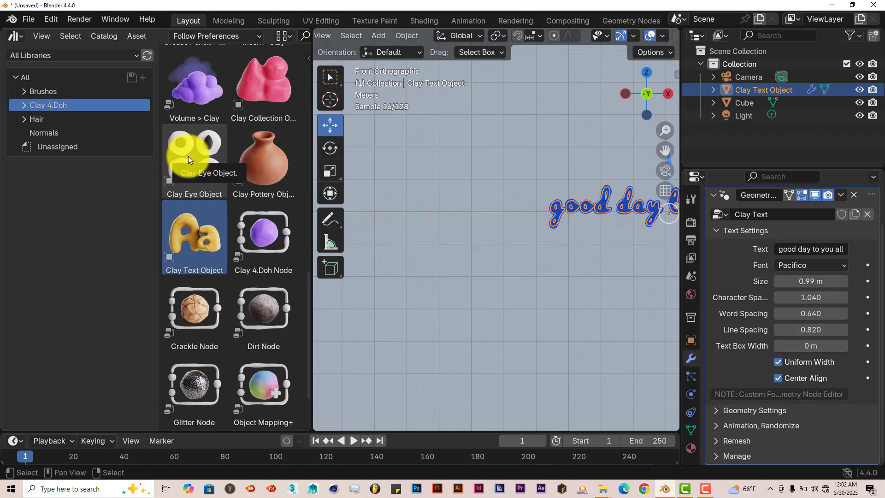
Step: Drag a Clay Eye Object from the Asset Browser into the scene beside the text and zoom in on it
{"action": "left_click_drag", "start_coordinate": [193, 152], "coordinate": [426, 213]}
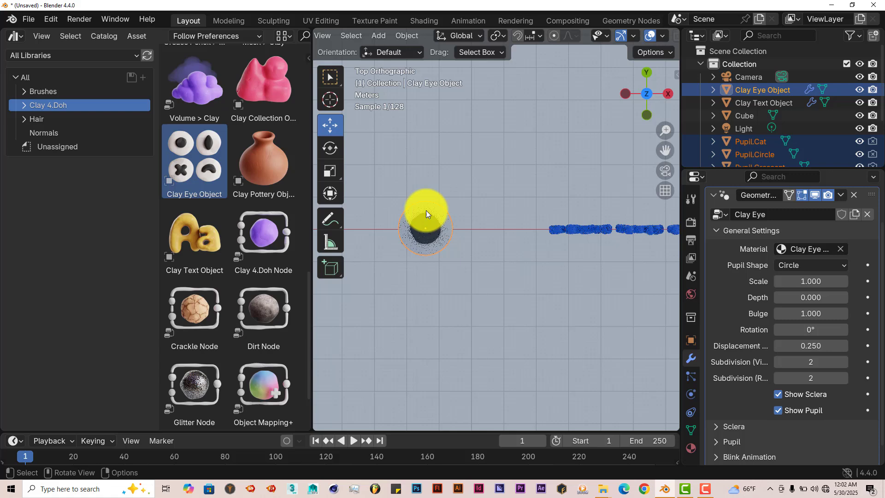
{"action": "left_click_drag", "start_coordinate": [426, 214], "coordinate": [465, 392]}
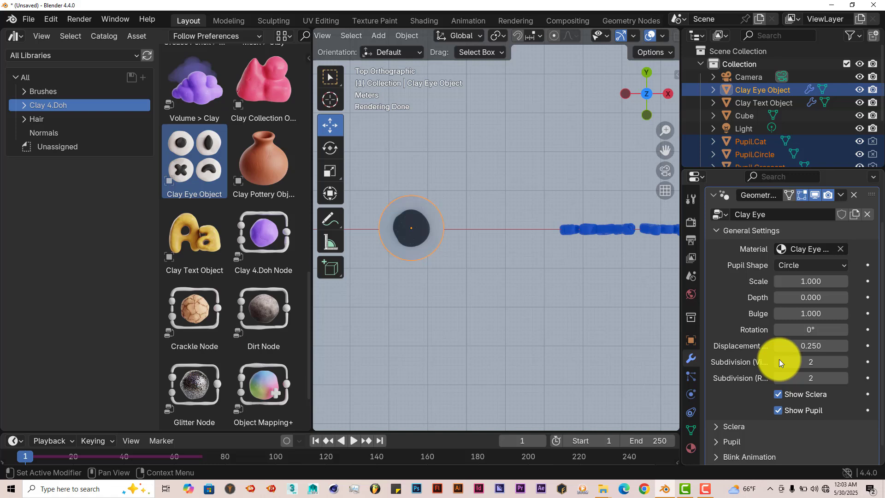
{"action": "mouse_move", "coordinate": [690, 358]}
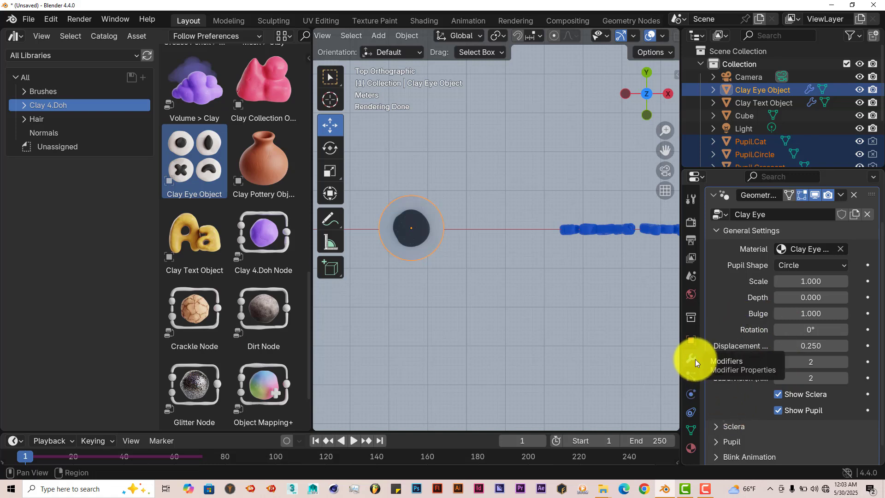
Step: Cycle the Pupil Shape through Ring, Cross and Cat, then choose Spiral
{"action": "left_click", "coordinate": [810, 264]}
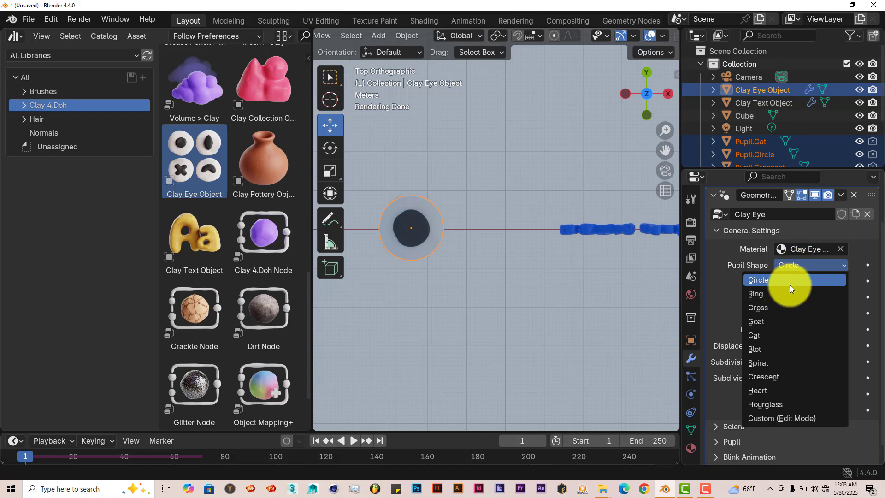
{"action": "left_click", "coordinate": [756, 293]}
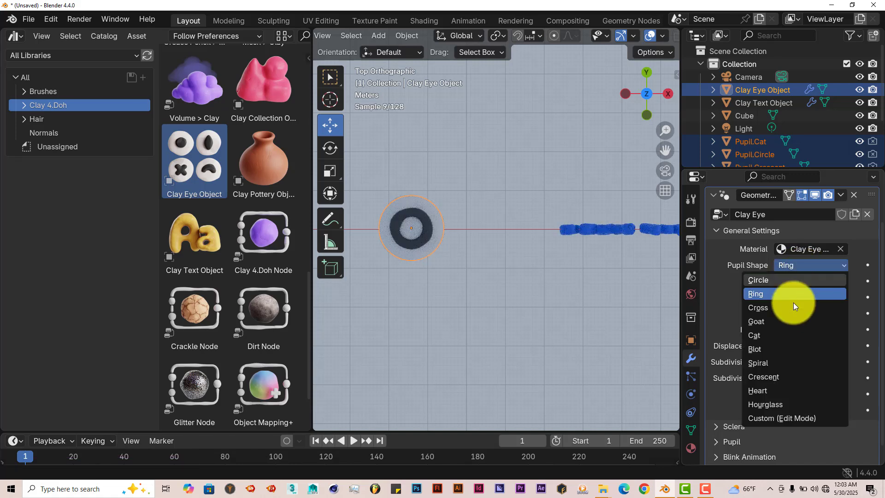
{"action": "left_click", "coordinate": [757, 307]}
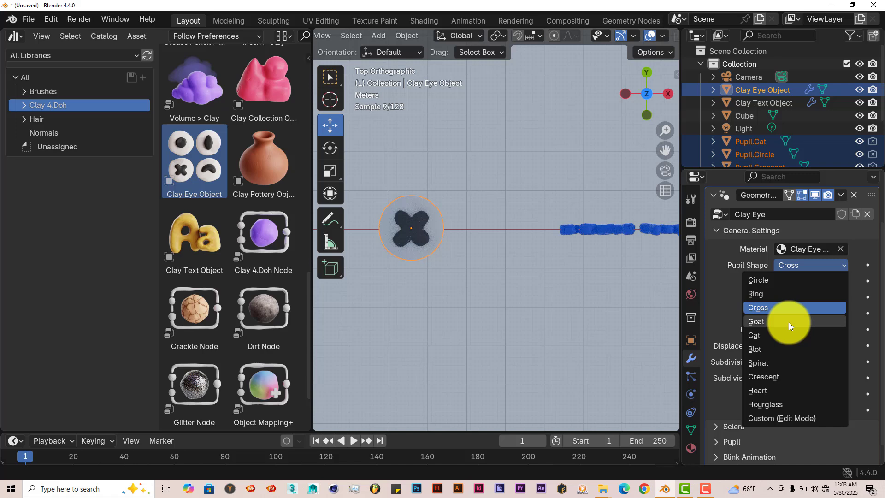
{"action": "left_click", "coordinate": [754, 335]}
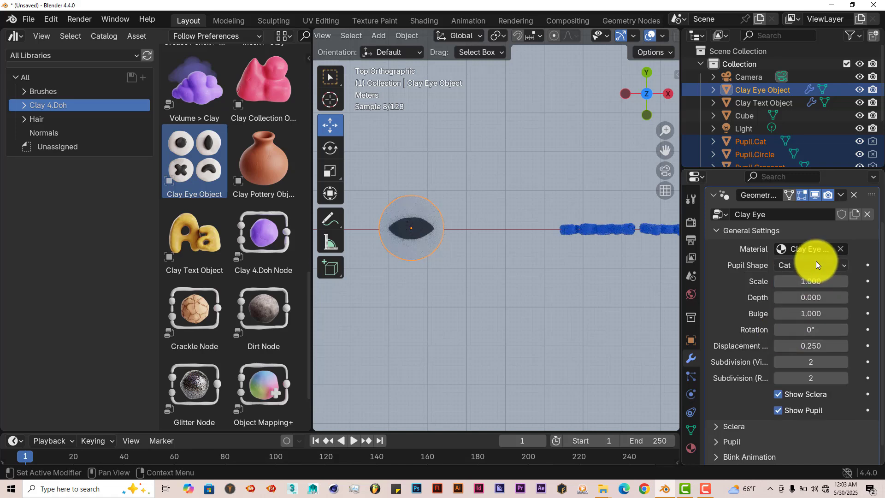
{"action": "left_click", "coordinate": [811, 264]}
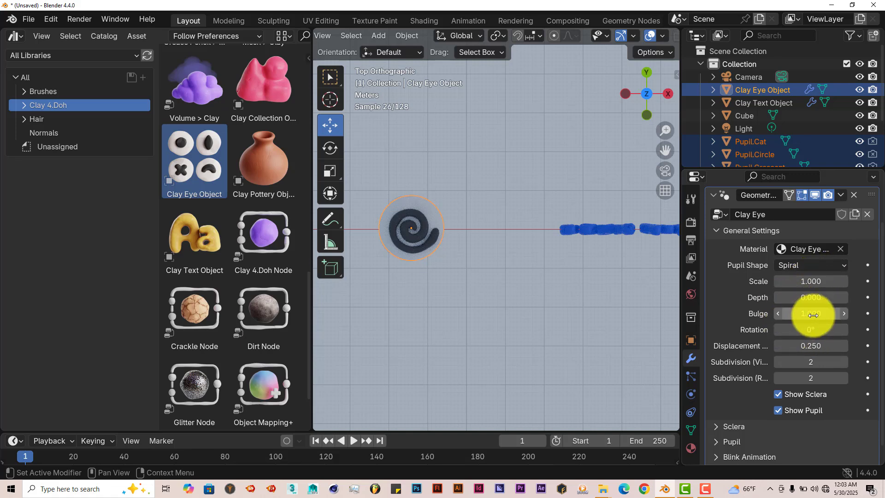
{"action": "left_click", "coordinate": [717, 410]}
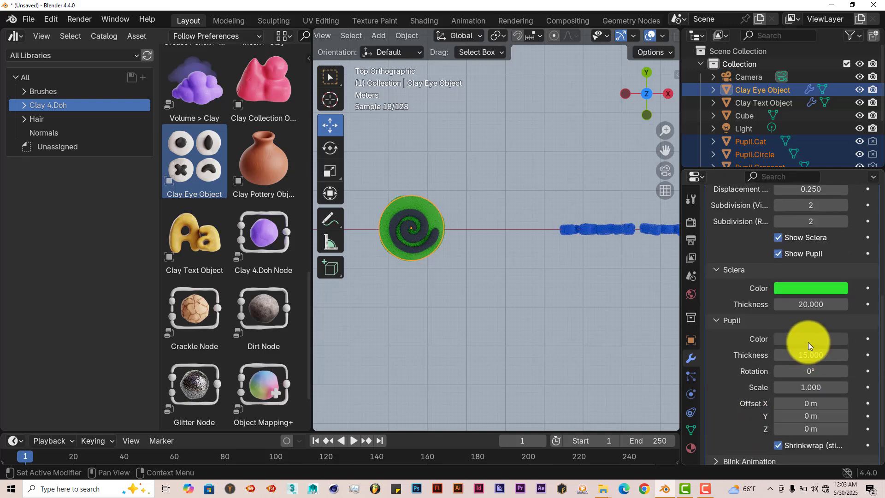
Step: Set the pupil colour to green and expand the Blink Animation settings
{"action": "left_click", "coordinate": [810, 338]}
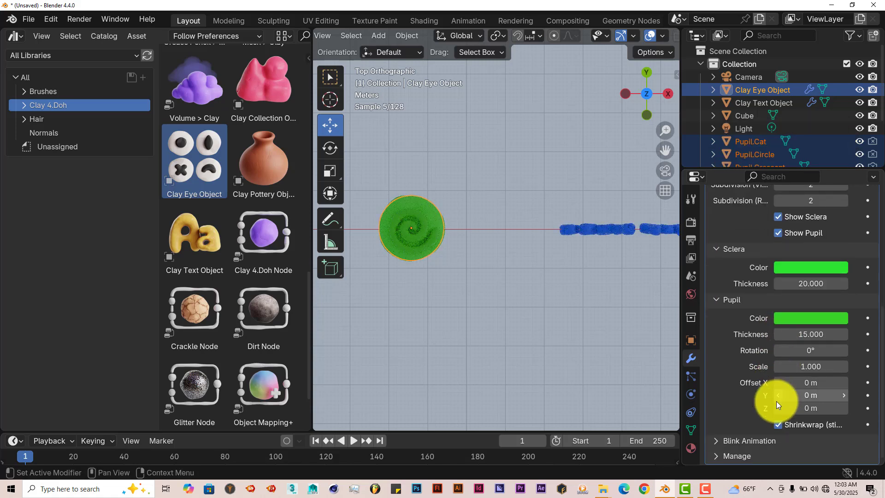
{"action": "left_click", "coordinate": [745, 440]}
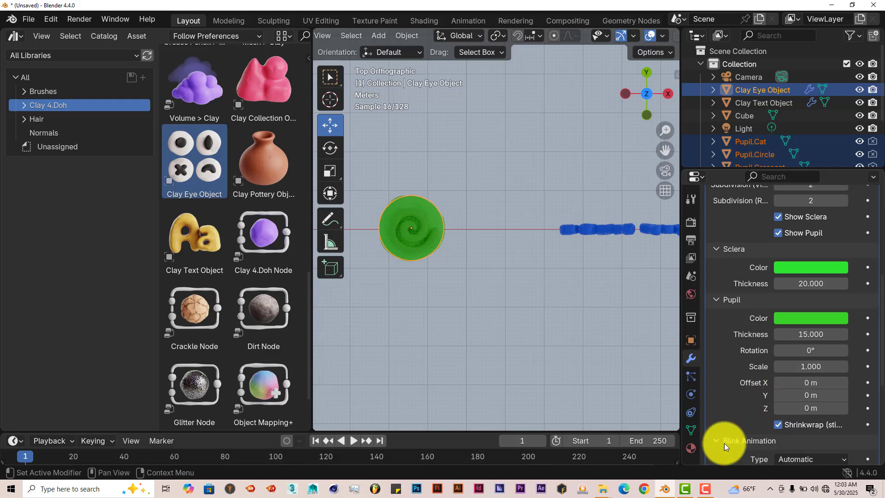
{"action": "left_click", "coordinate": [810, 327]}
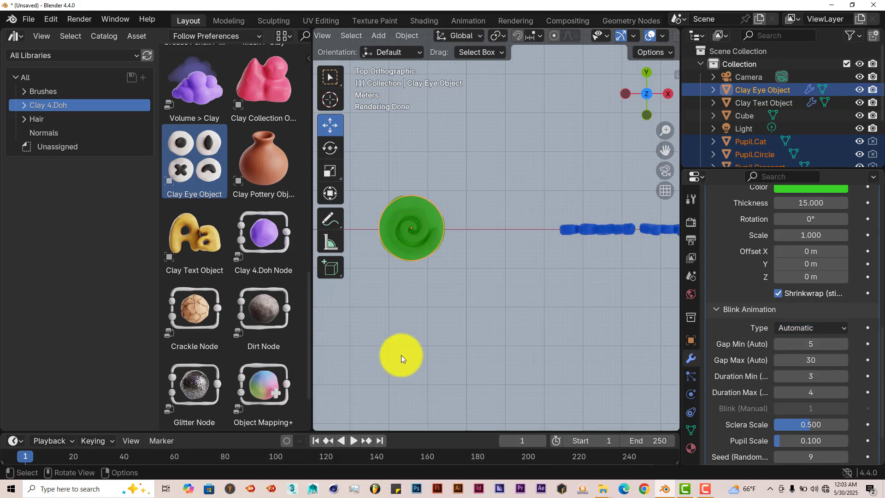
{"action": "left_click_drag", "start_coordinate": [401, 356], "coordinate": [449, 341]}
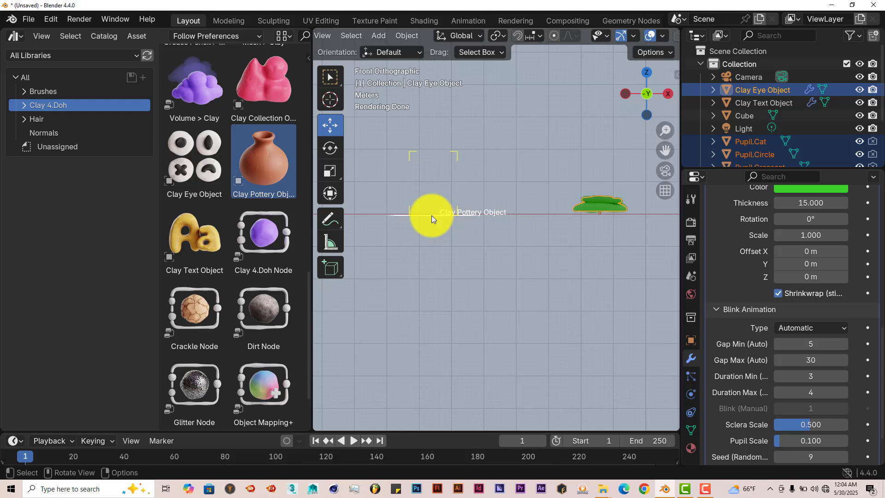
Step: Place a Clay Pottery Object and drag its profile points into a taller, straighter jar
{"action": "left_click", "coordinate": [766, 103]}
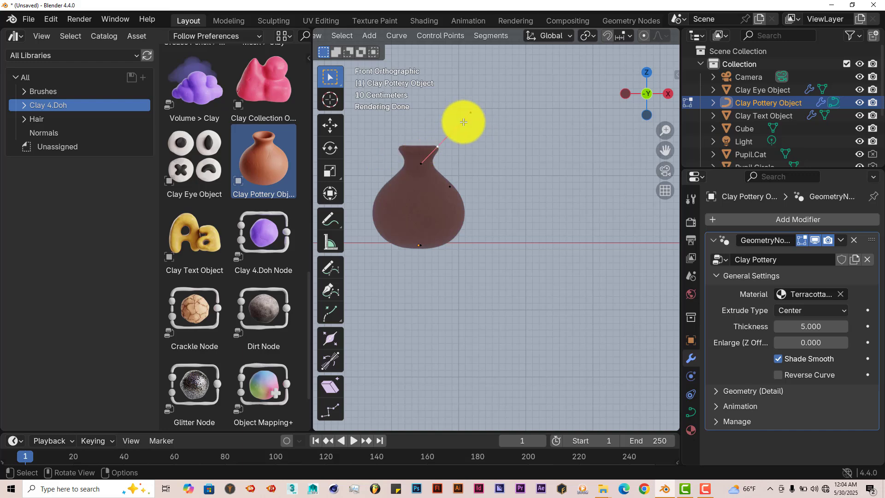
{"action": "left_click_drag", "start_coordinate": [463, 122], "coordinate": [444, 144]}
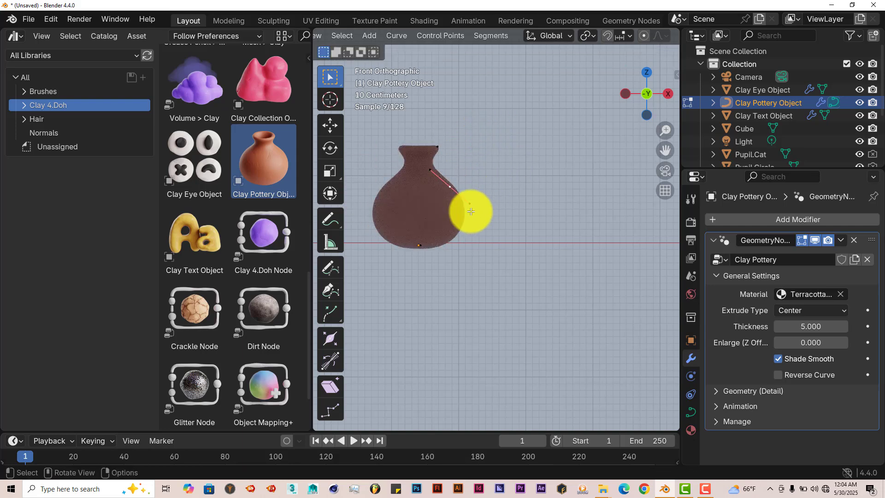
{"action": "mouse_move", "coordinate": [330, 125]}
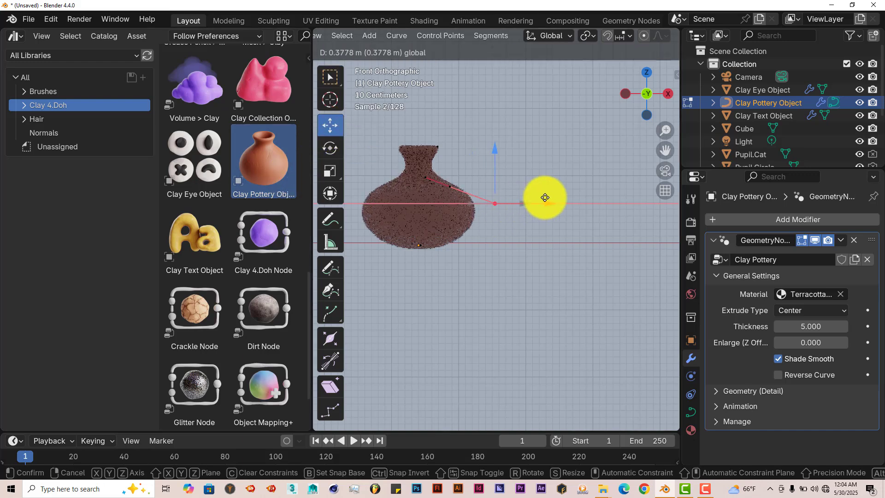
{"action": "left_click_drag", "start_coordinate": [545, 198], "coordinate": [470, 224]}
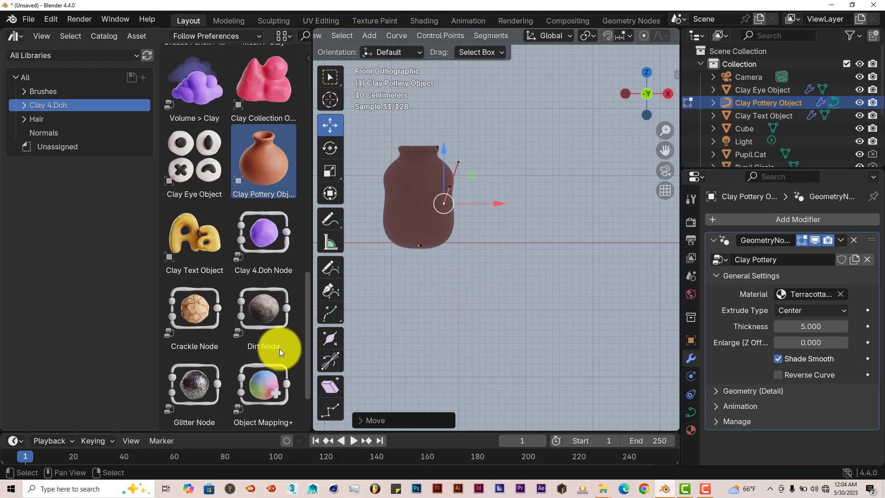
{"action": "scroll", "scroll_direction": "down", "scroll_amount": 3}
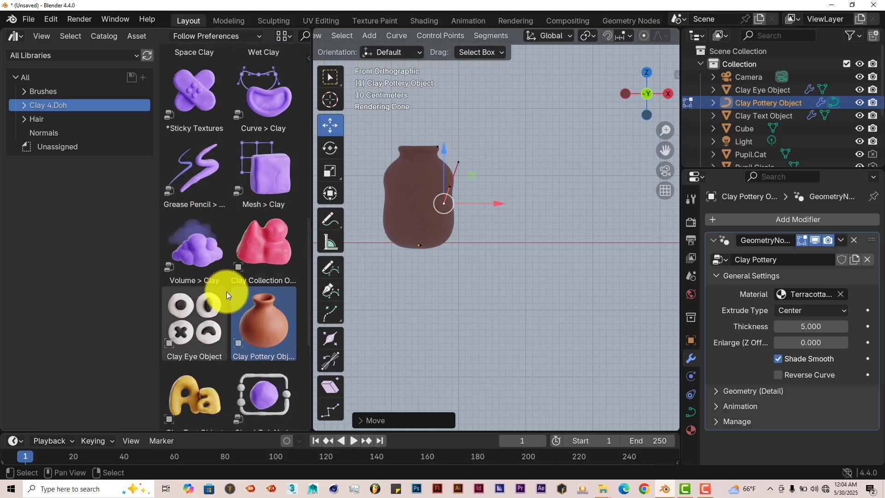
{"action": "scroll", "scroll_direction": "down", "scroll_amount": 3}
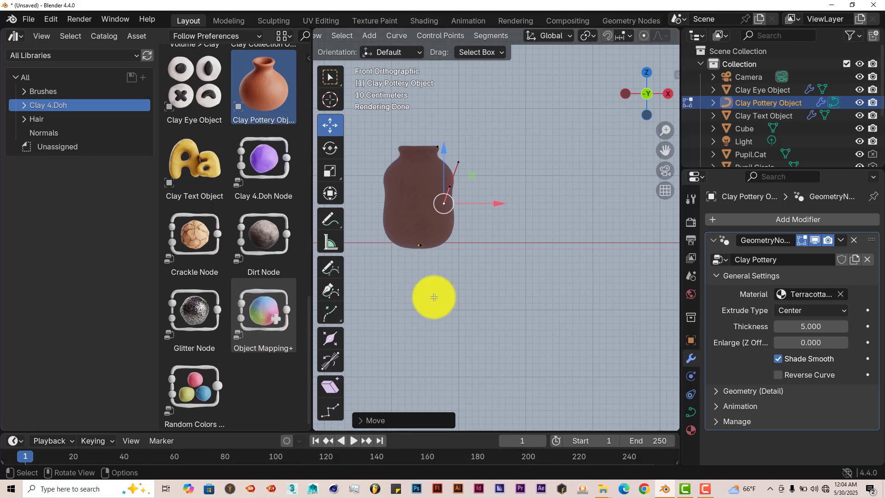
{"action": "left_click_drag", "start_coordinate": [433, 298], "coordinate": [418, 333]}
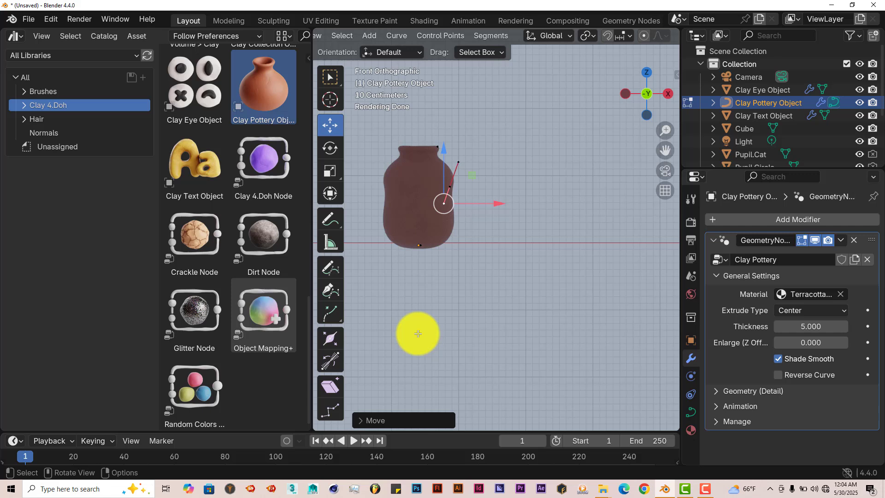